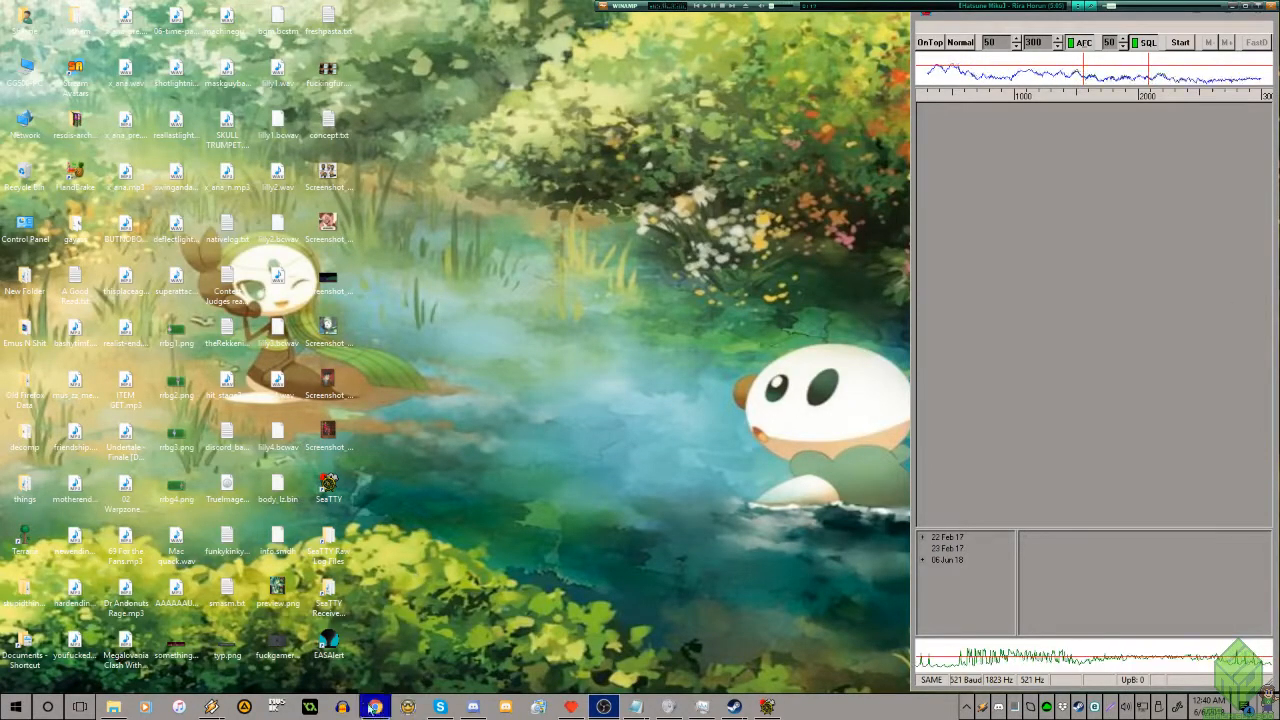
Step: Launch the web browser to search Google for 'seatty'
{"action": "left_click", "coordinate": [374, 708]}
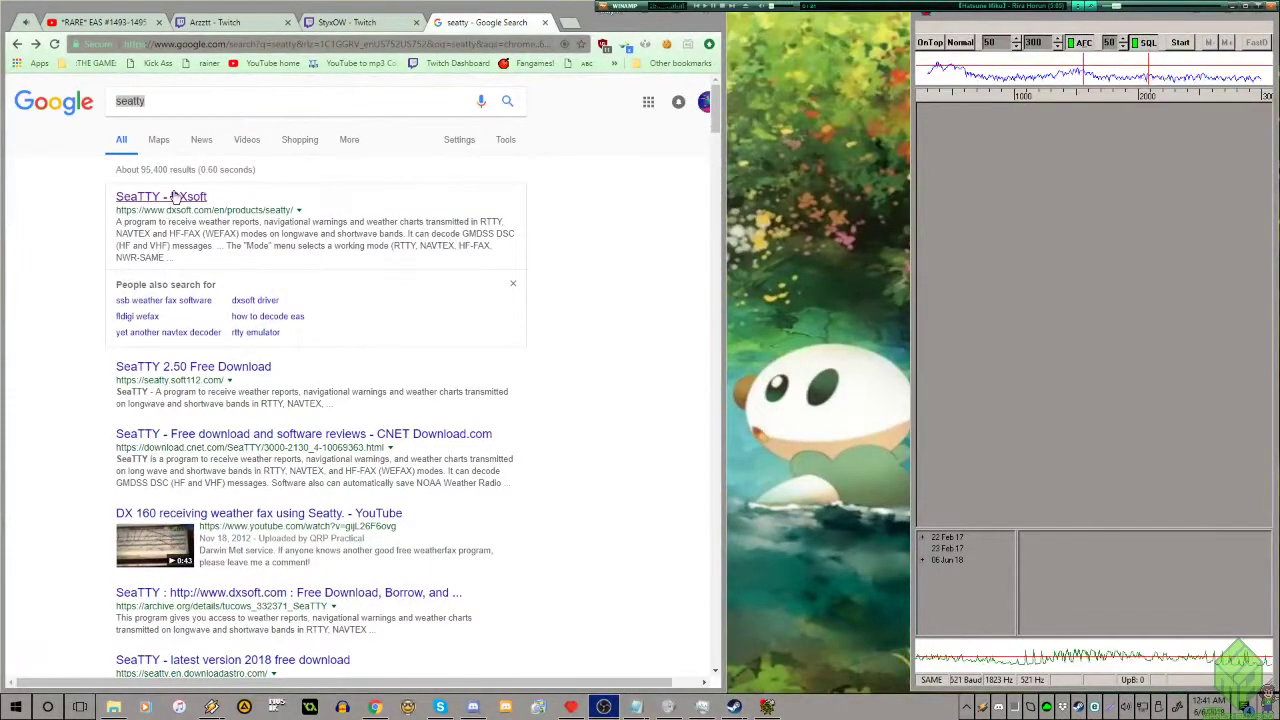
Step: Go to the SeaTTY v2.55 page on dxsoft.com and scroll to its Downloads section
{"action": "left_click", "coordinate": [160, 196]}
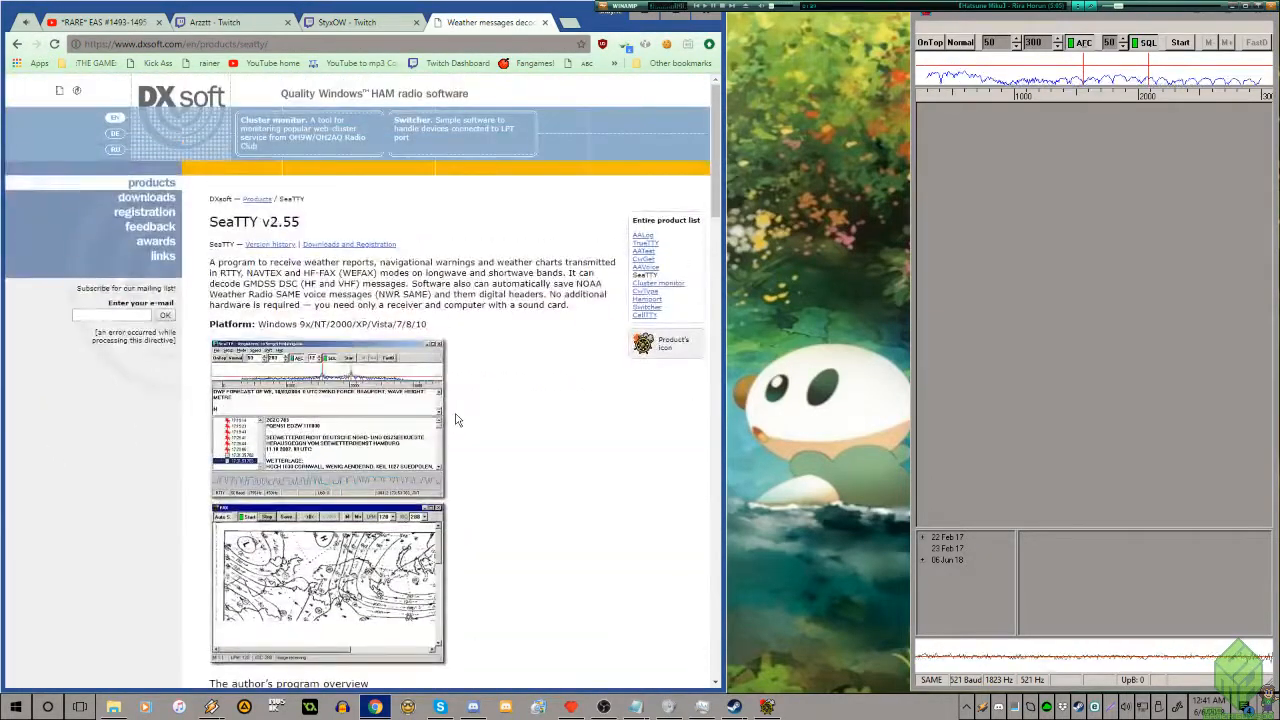
{"action": "scroll", "scroll_direction": "down", "scroll_amount": 3}
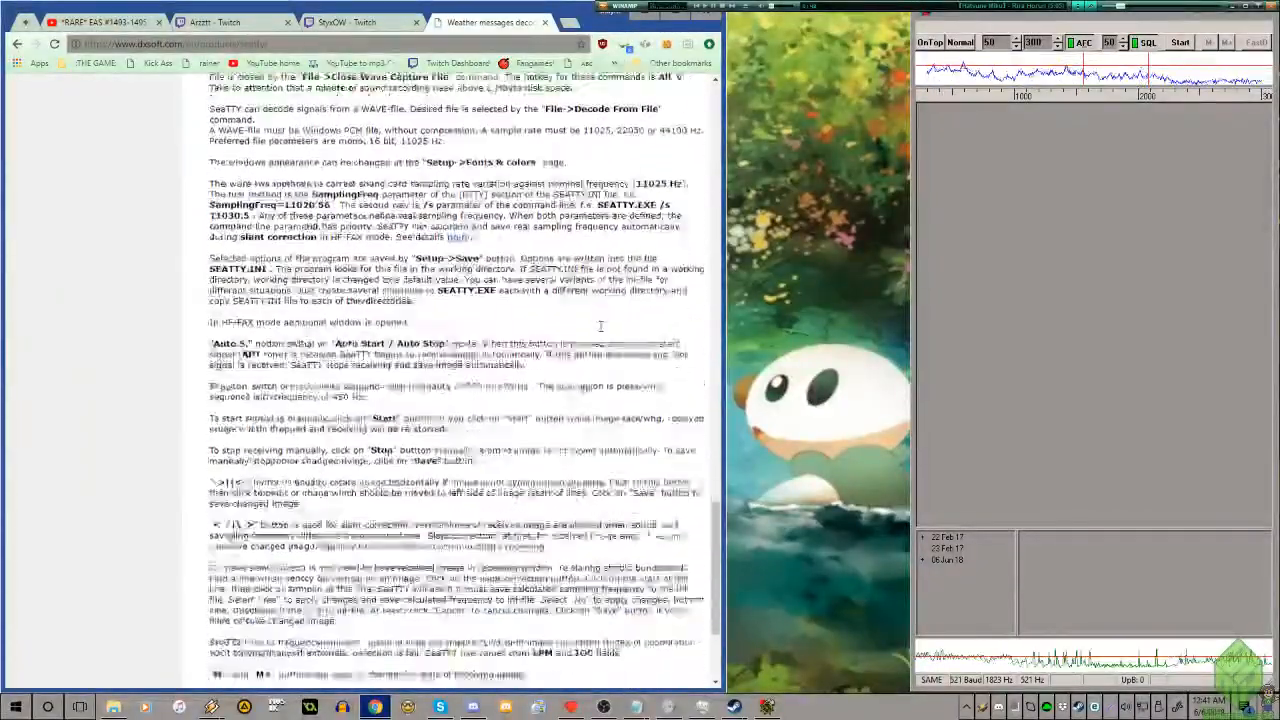
{"action": "scroll", "scroll_direction": "down", "scroll_amount": 3}
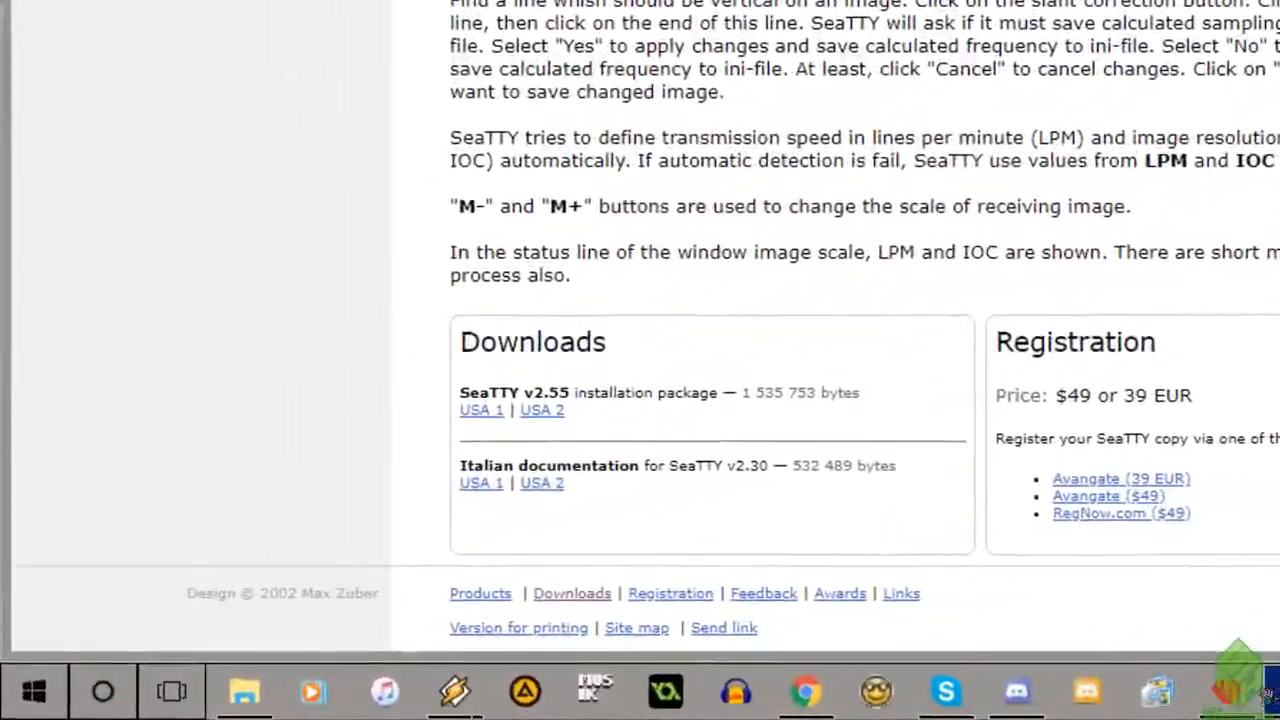
{"action": "scroll", "scroll_direction": "down", "scroll_amount": 3}
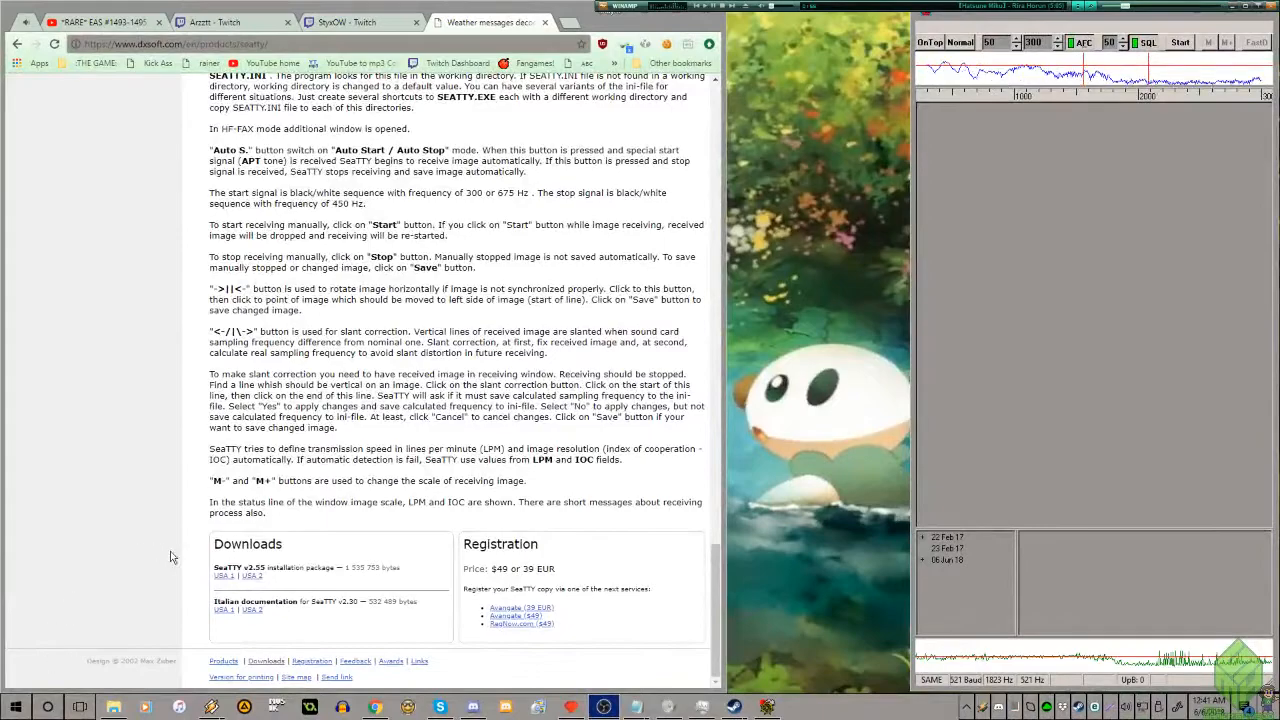
Step: Start the USA 1 installer download, then cancel the Save As prompt for the zip
{"action": "left_click", "coordinate": [224, 576]}
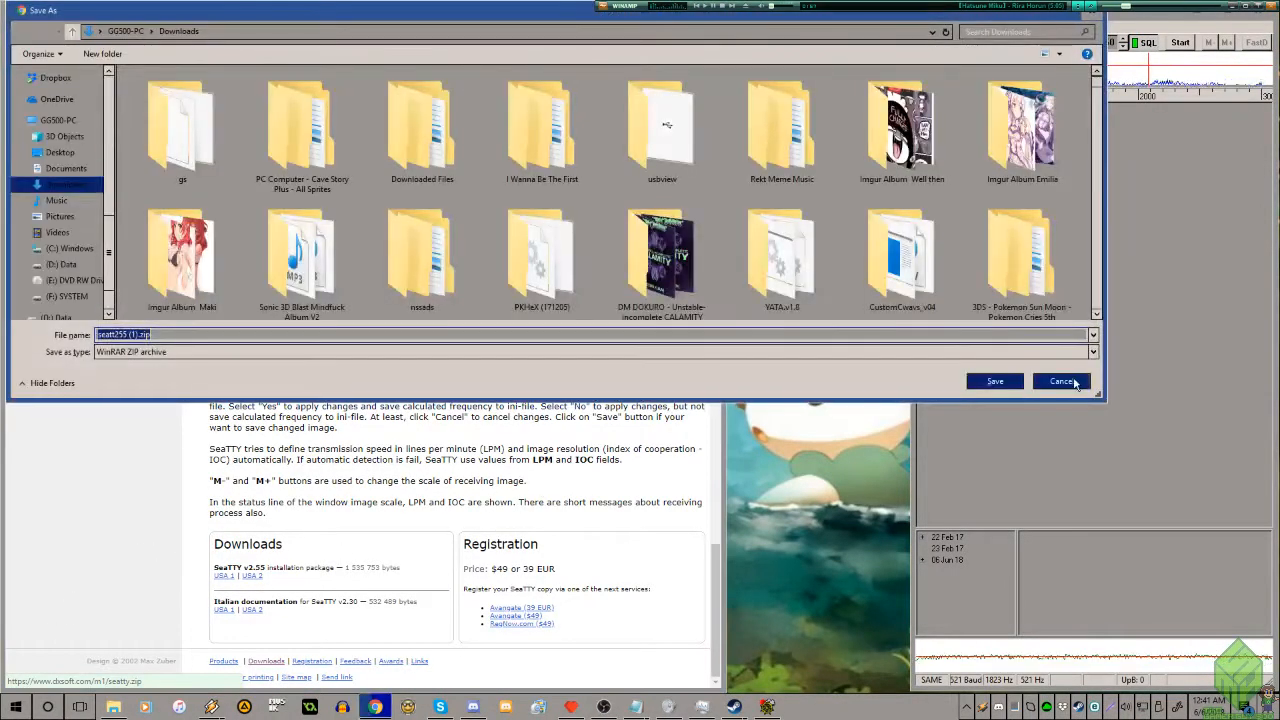
{"action": "left_click", "coordinate": [1060, 380]}
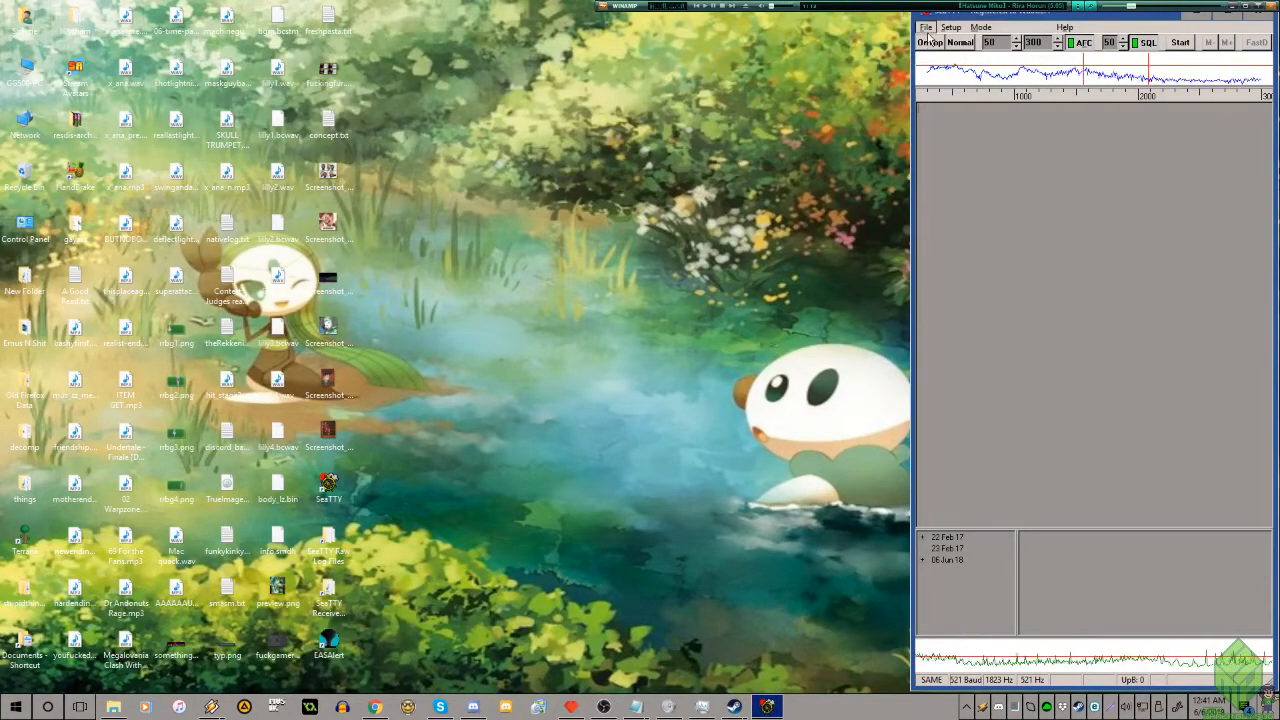
Step: In Setup, try DEFAULT as soundcard then keep 0: Microphone (Blue Snowball)
{"action": "left_click", "coordinate": [950, 28]}
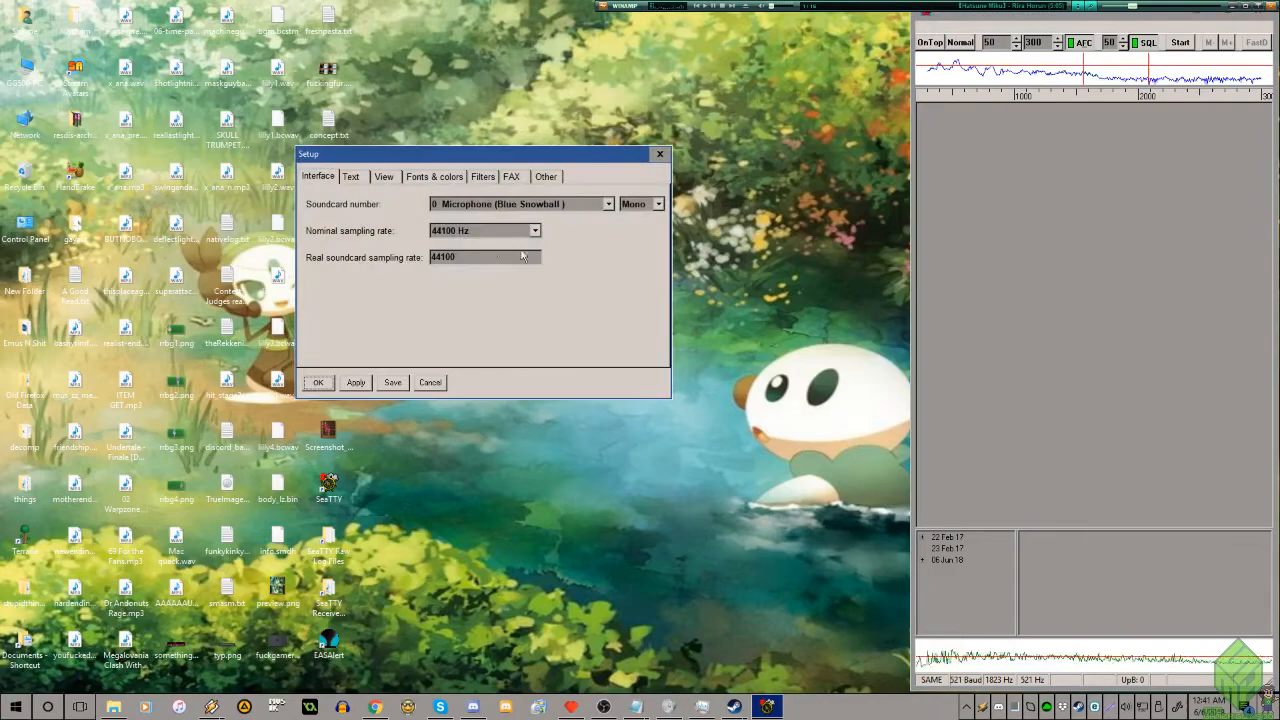
{"action": "left_click", "coordinate": [608, 204]}
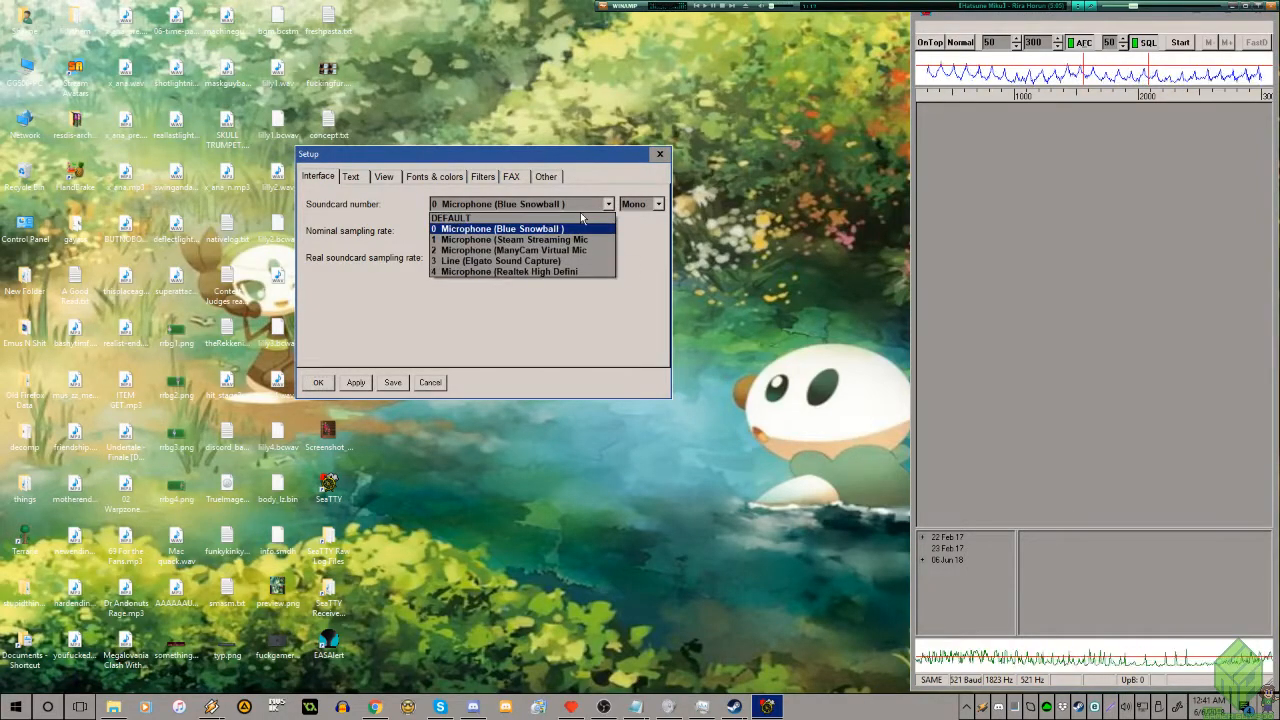
{"action": "left_click", "coordinate": [452, 216]}
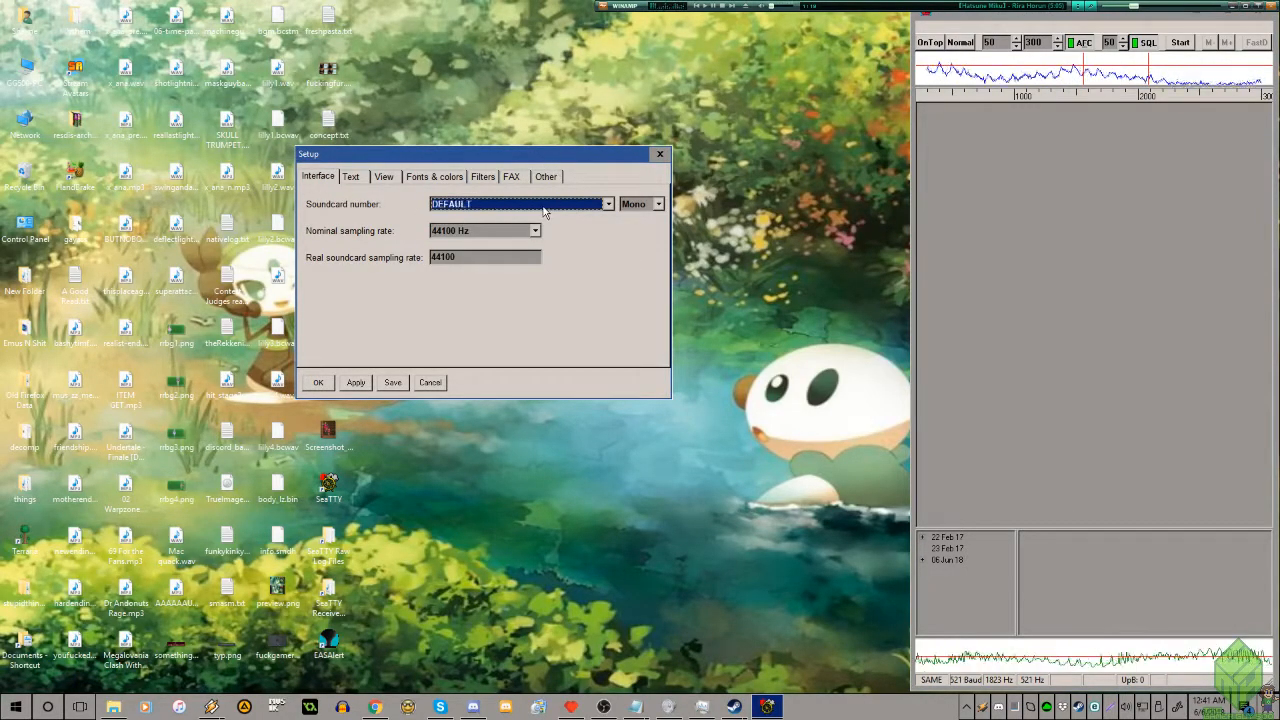
{"action": "left_click", "coordinate": [608, 204]}
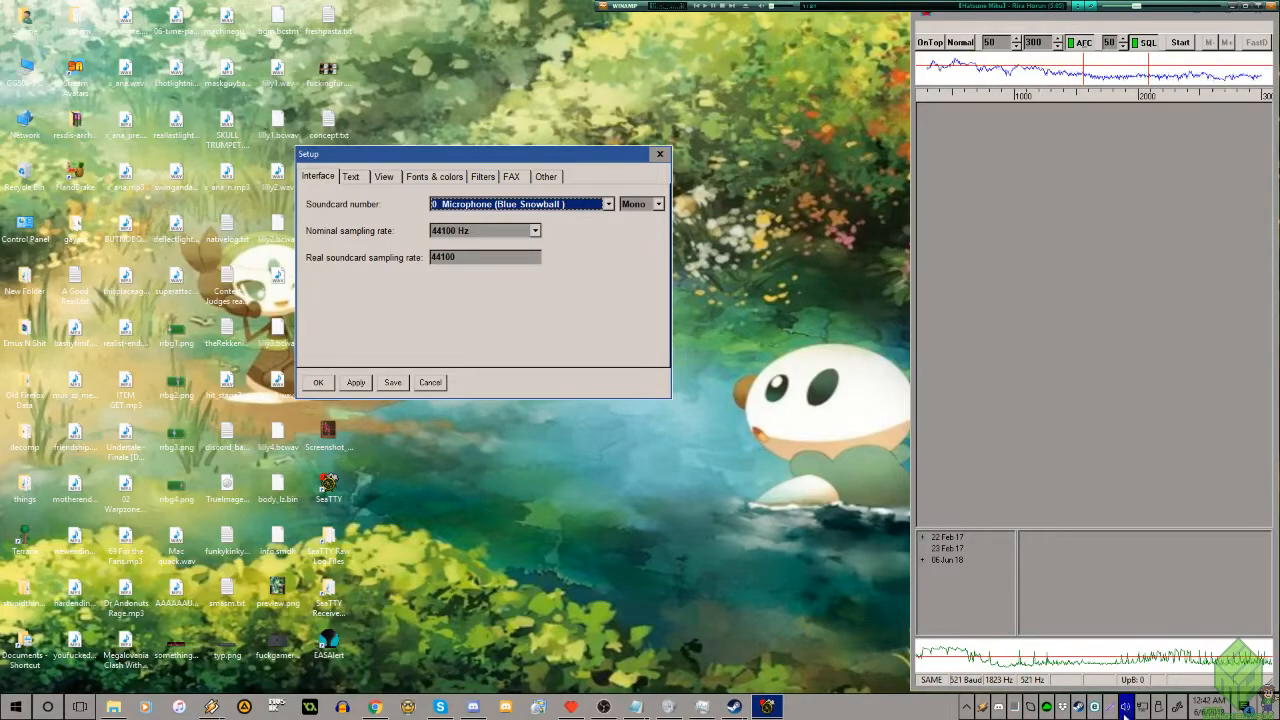
{"action": "right_click", "coordinate": [1126, 708]}
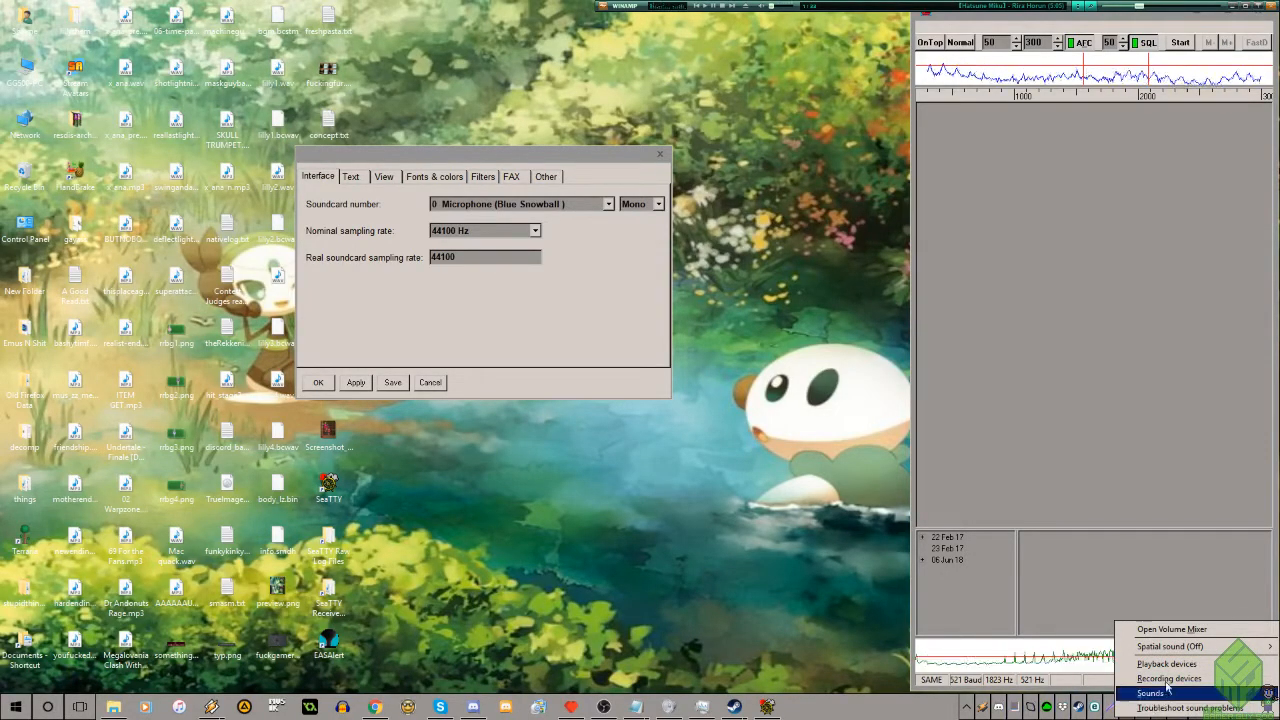
{"action": "mouse_move", "coordinate": [1168, 678]}
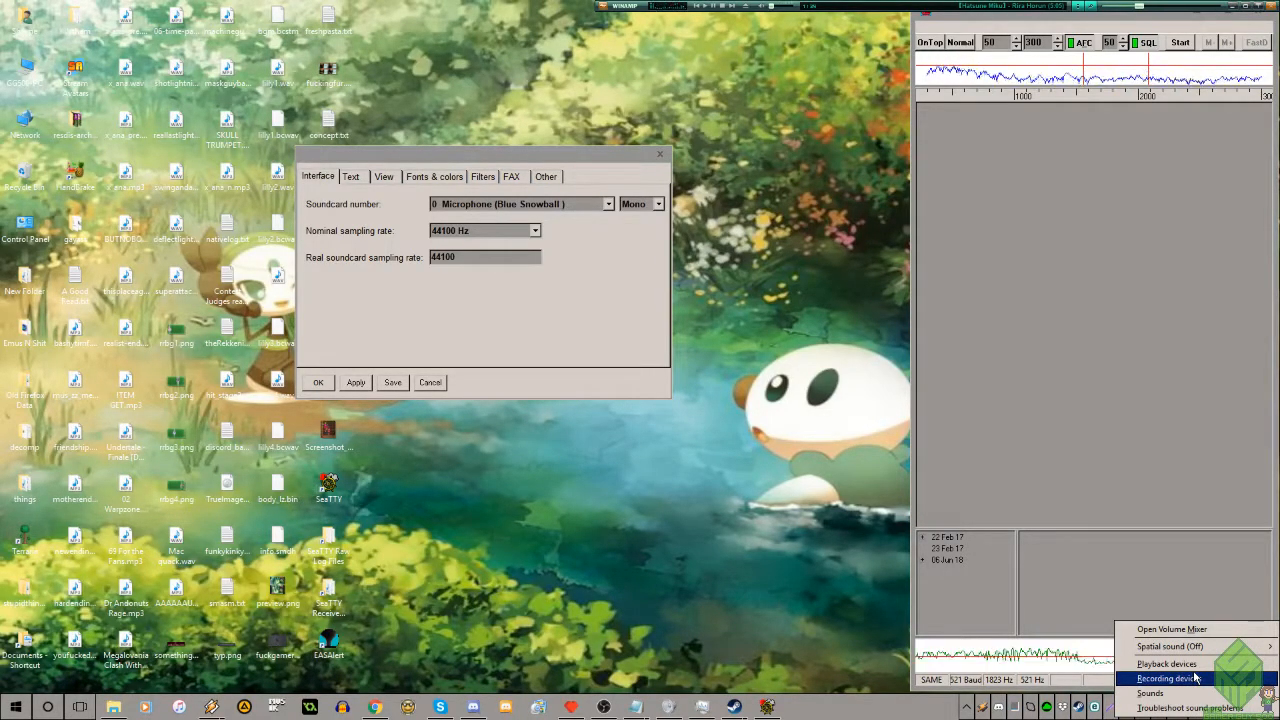
{"action": "mouse_move", "coordinate": [1168, 664]}
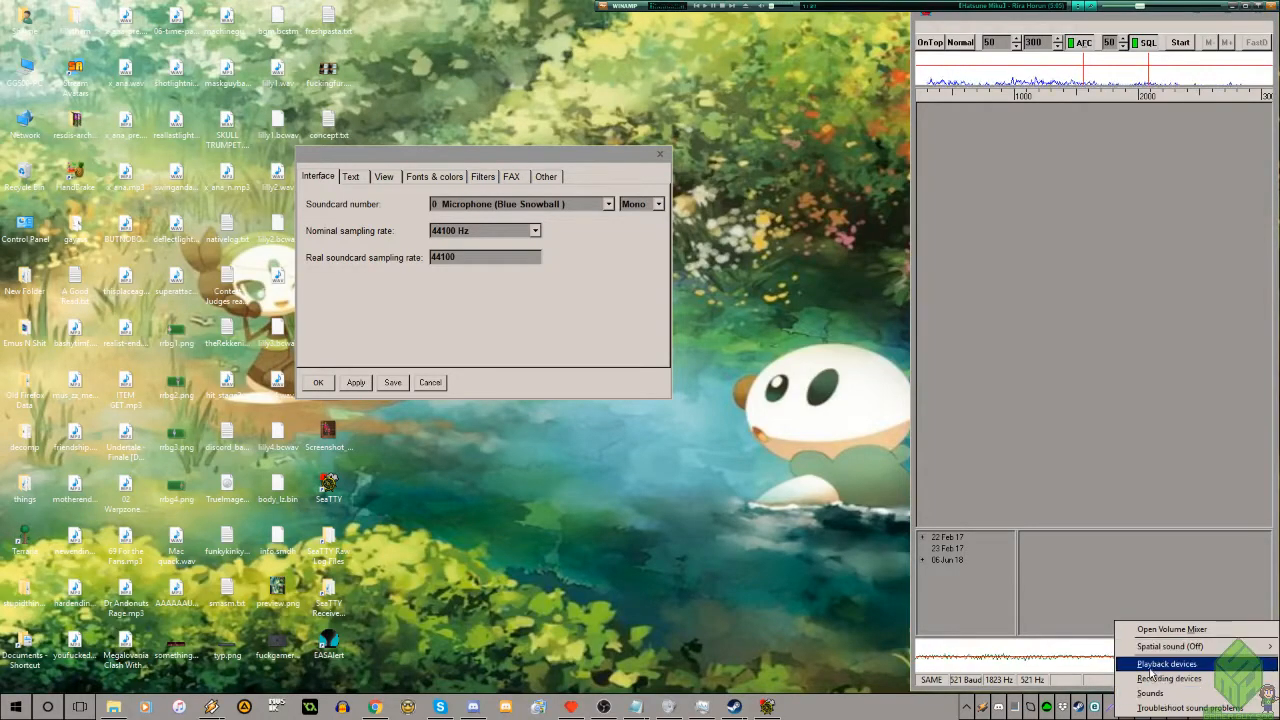
{"action": "left_click", "coordinate": [1168, 678]}
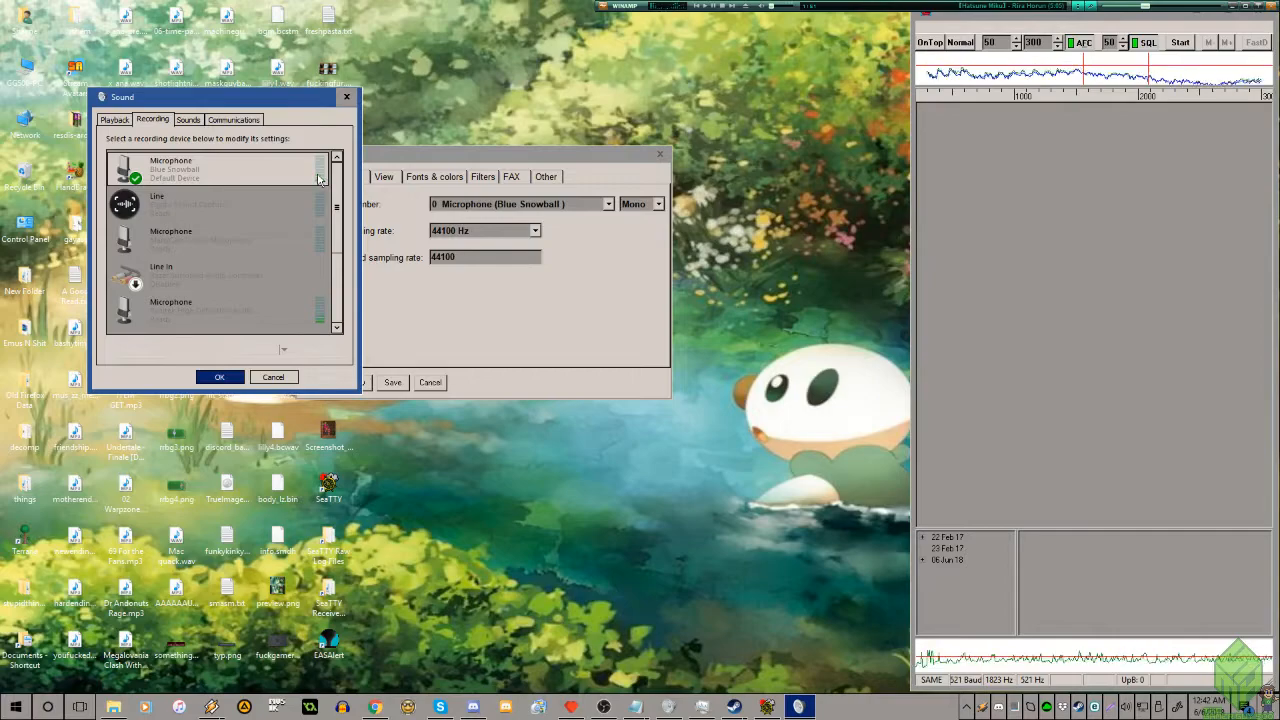
{"action": "scroll", "scroll_direction": "down", "scroll_amount": 3}
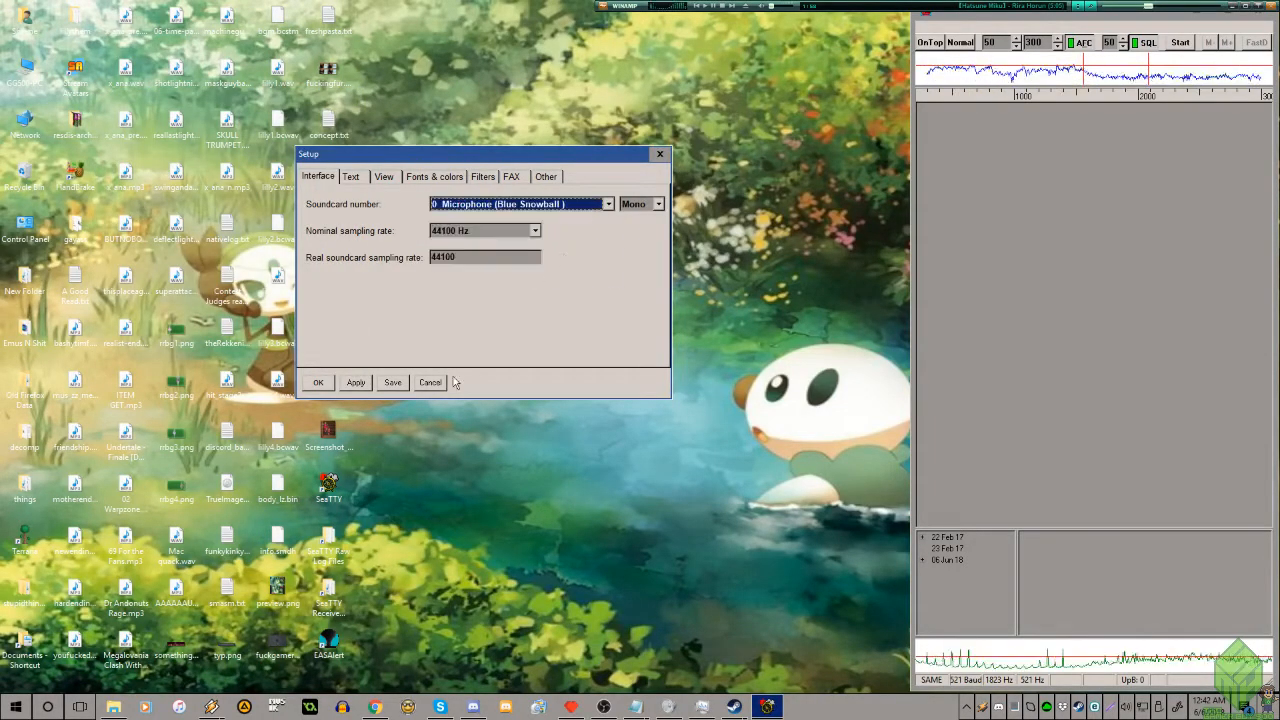
Step: Set the nominal sampling rate to 44100 Hz, apply it and close Setup
{"action": "left_click", "coordinate": [534, 230]}
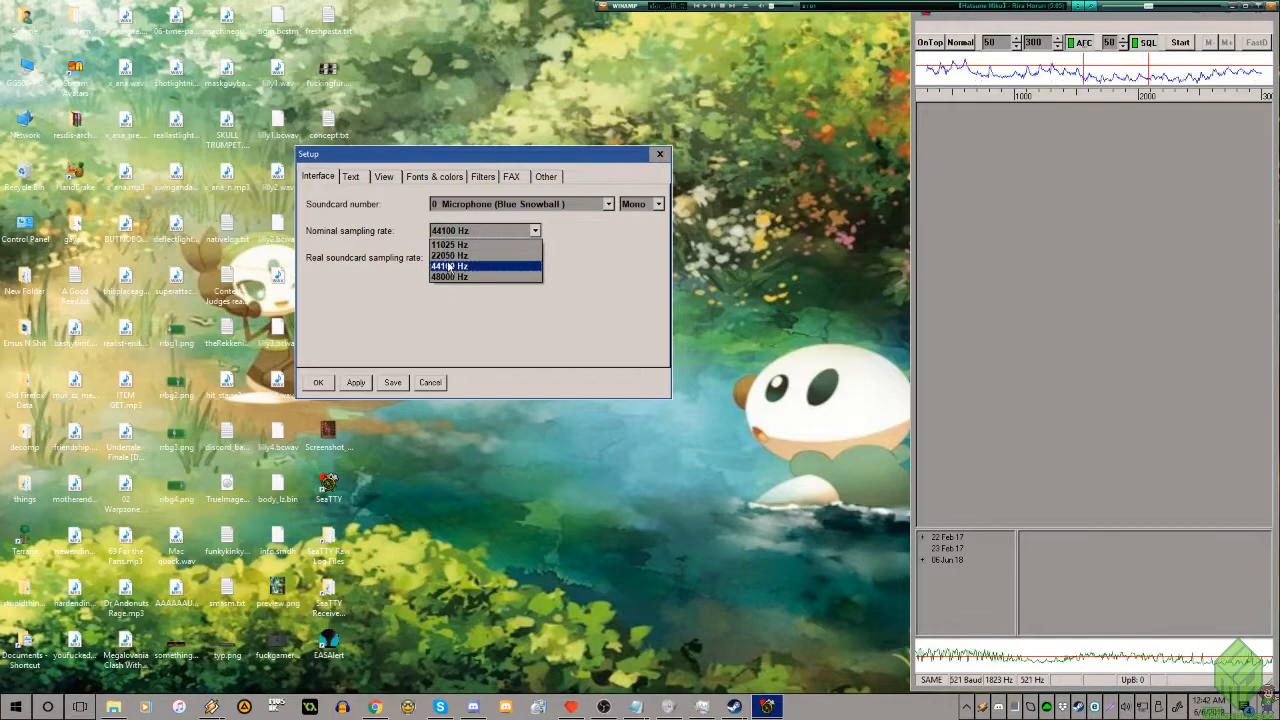
{"action": "left_click", "coordinate": [448, 266]}
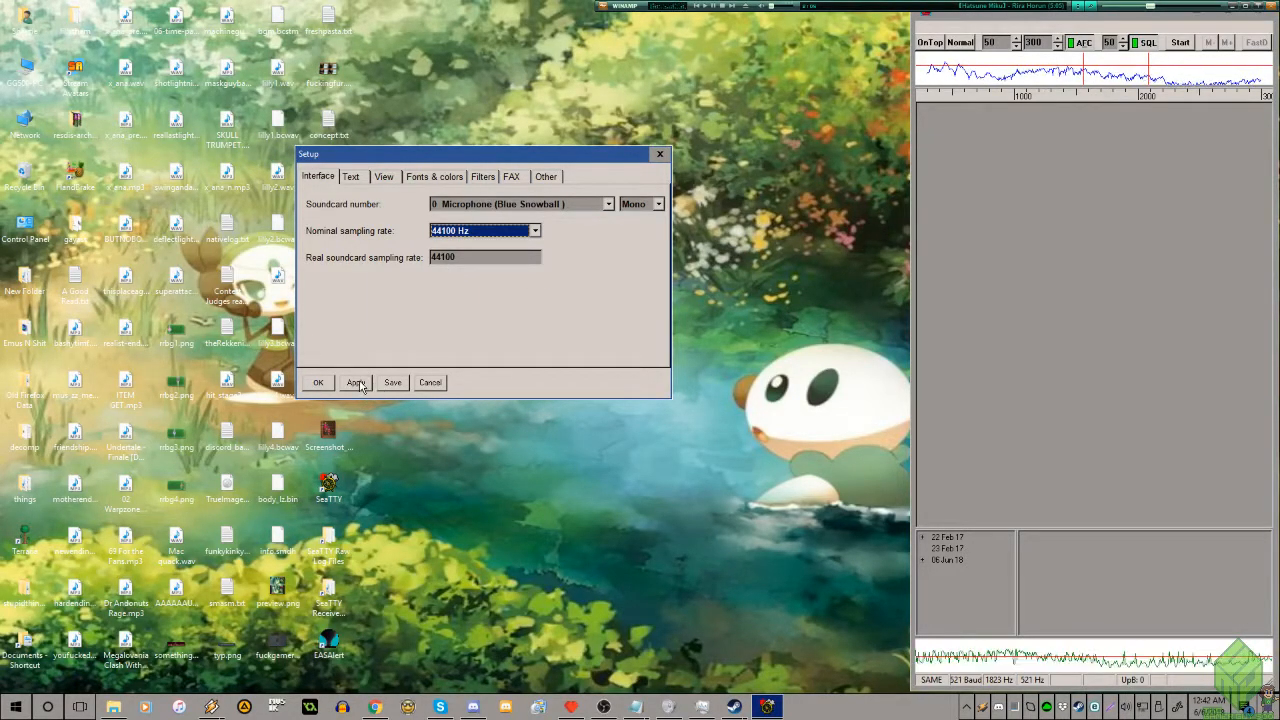
{"action": "left_click", "coordinate": [356, 382]}
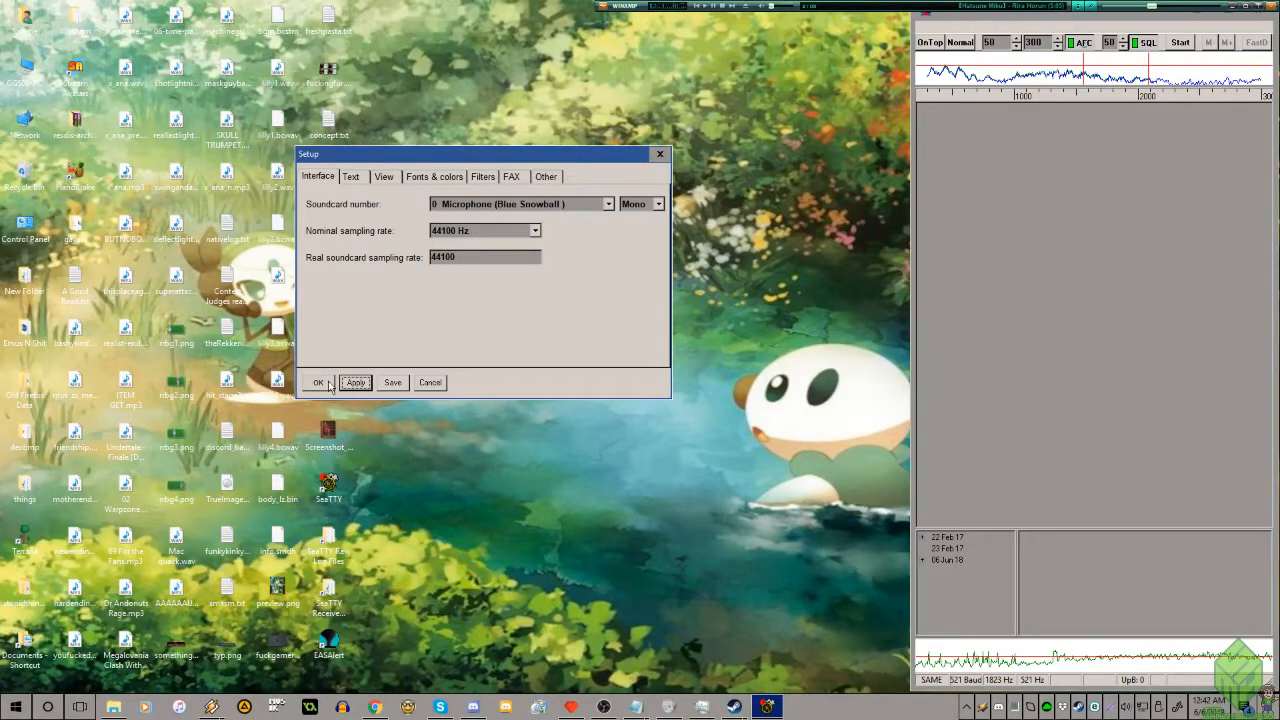
{"action": "left_click", "coordinate": [318, 382]}
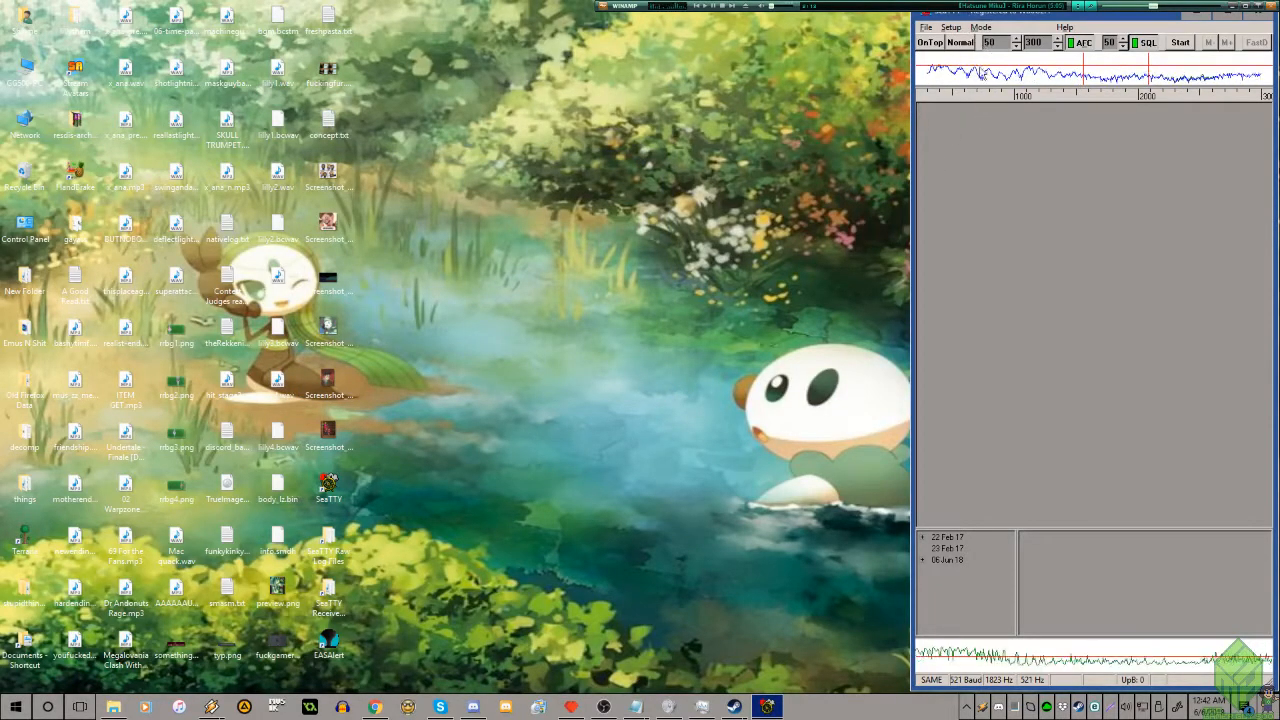
Step: Choose NWR-SAME from the Mode menu as the decoding mode
{"action": "left_click", "coordinate": [980, 28]}
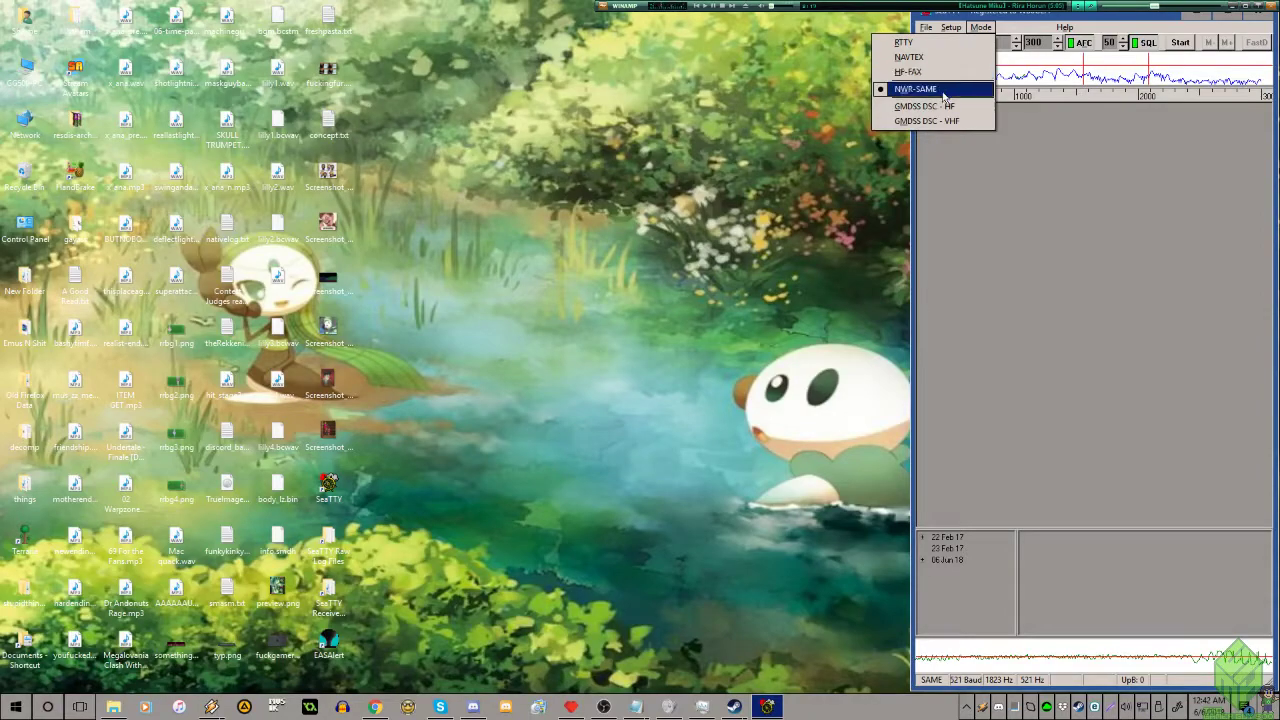
{"action": "mouse_move", "coordinate": [924, 106]}
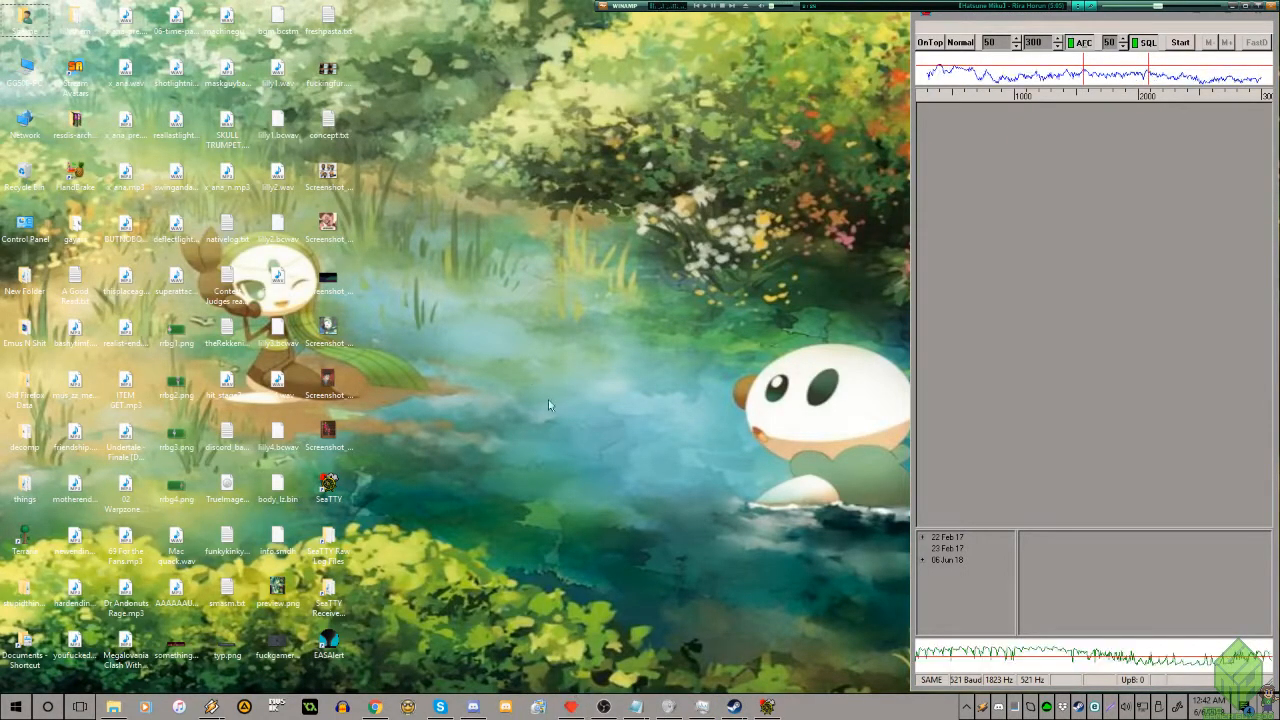
{"action": "mouse_move", "coordinate": [540, 364]}
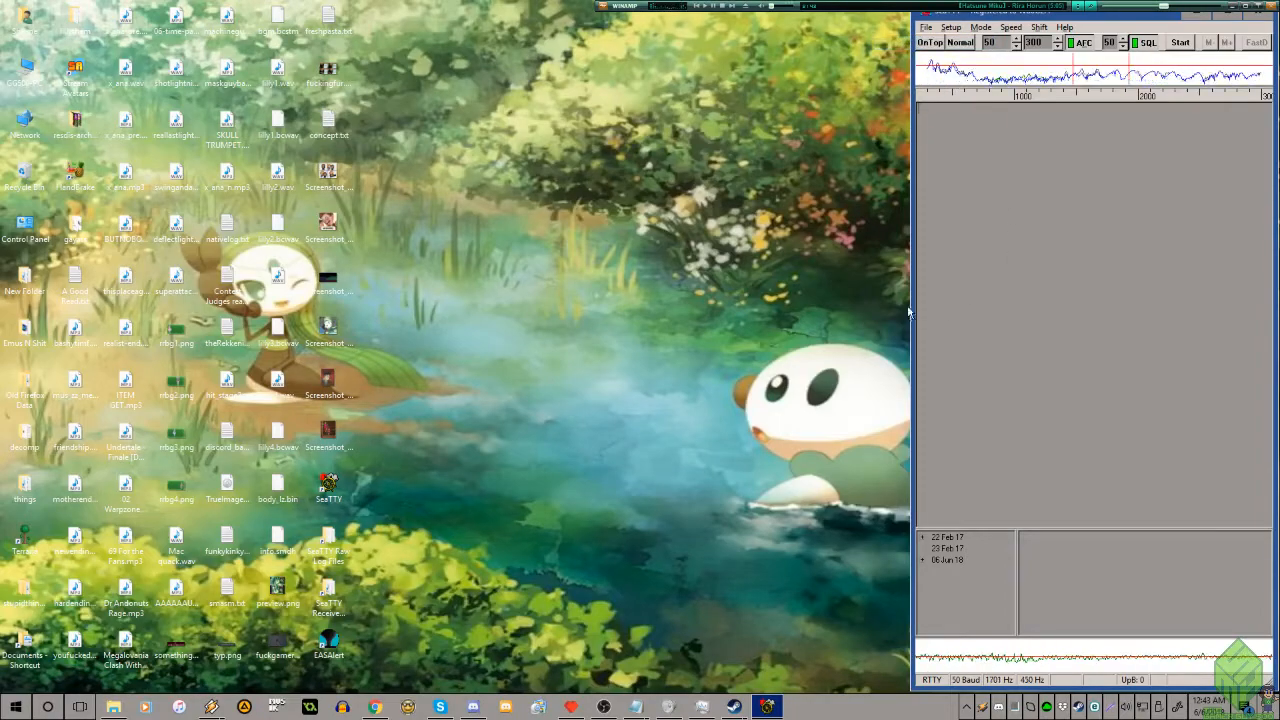
{"action": "left_click", "coordinate": [980, 28]}
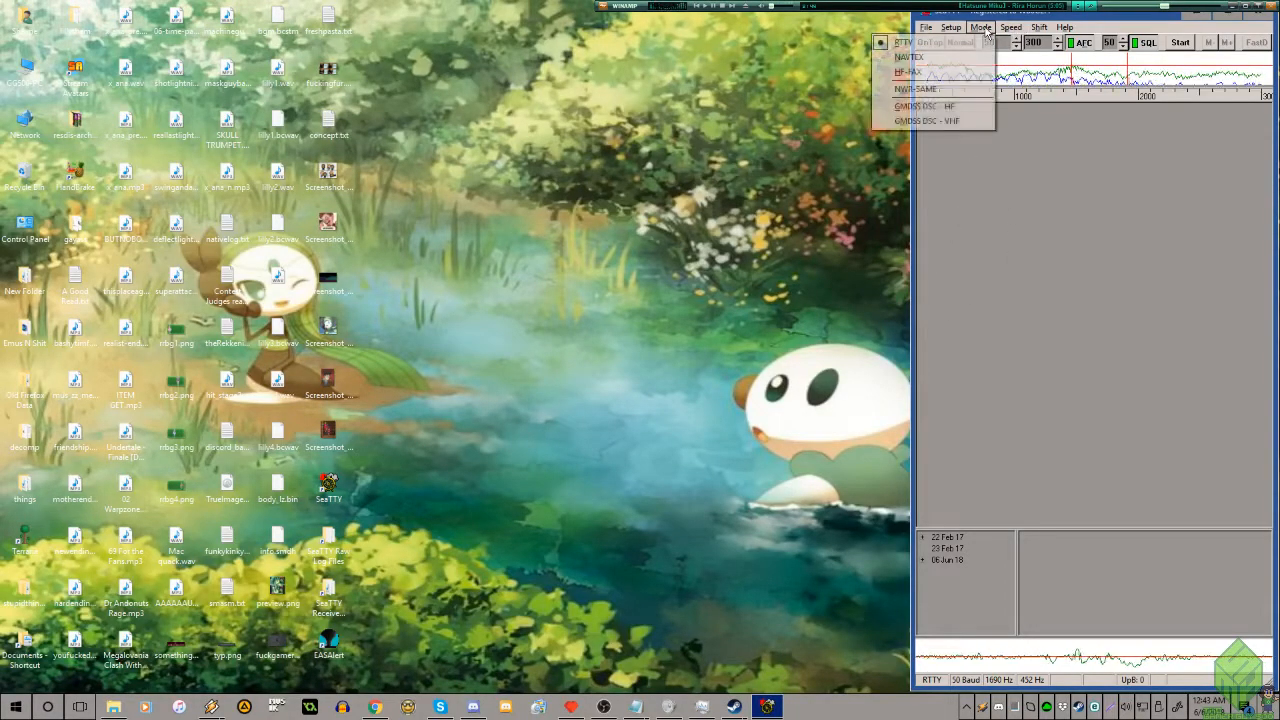
{"action": "left_click", "coordinate": [924, 88]}
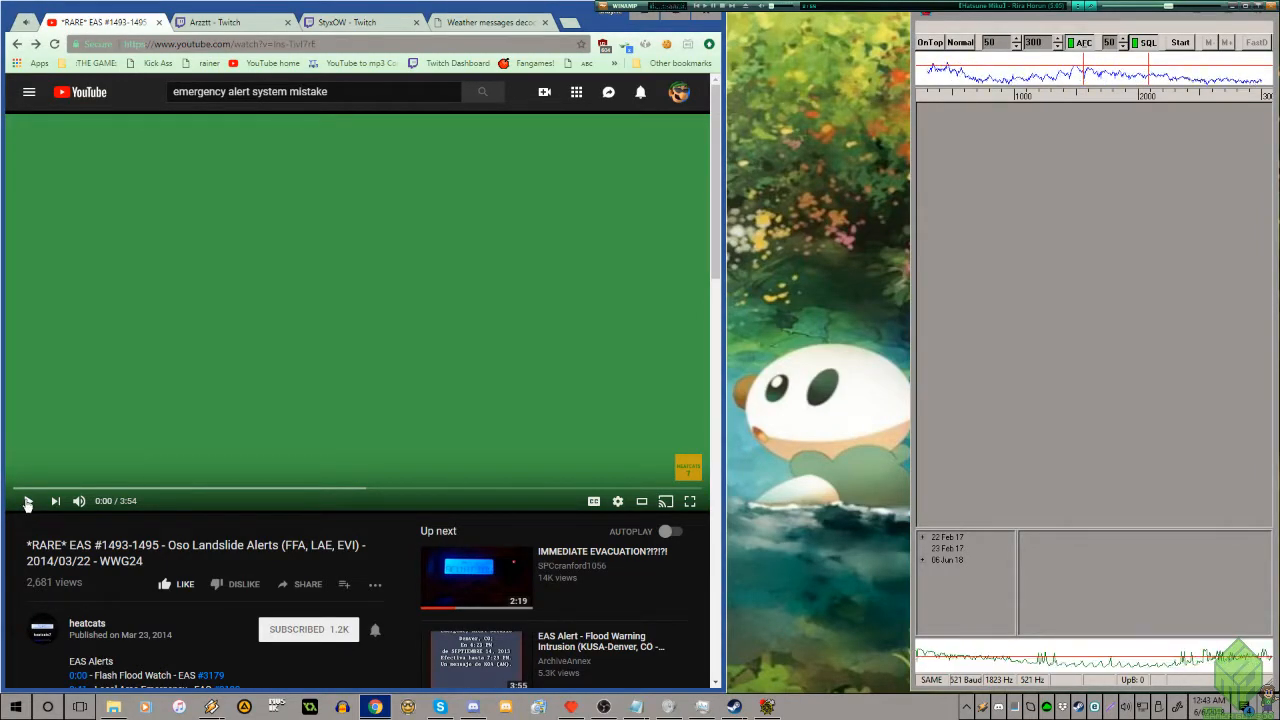
Step: Play the Oso Landslide Alerts video from its start so the FFA tones reach SeaTTY
{"action": "left_click", "coordinate": [28, 500]}
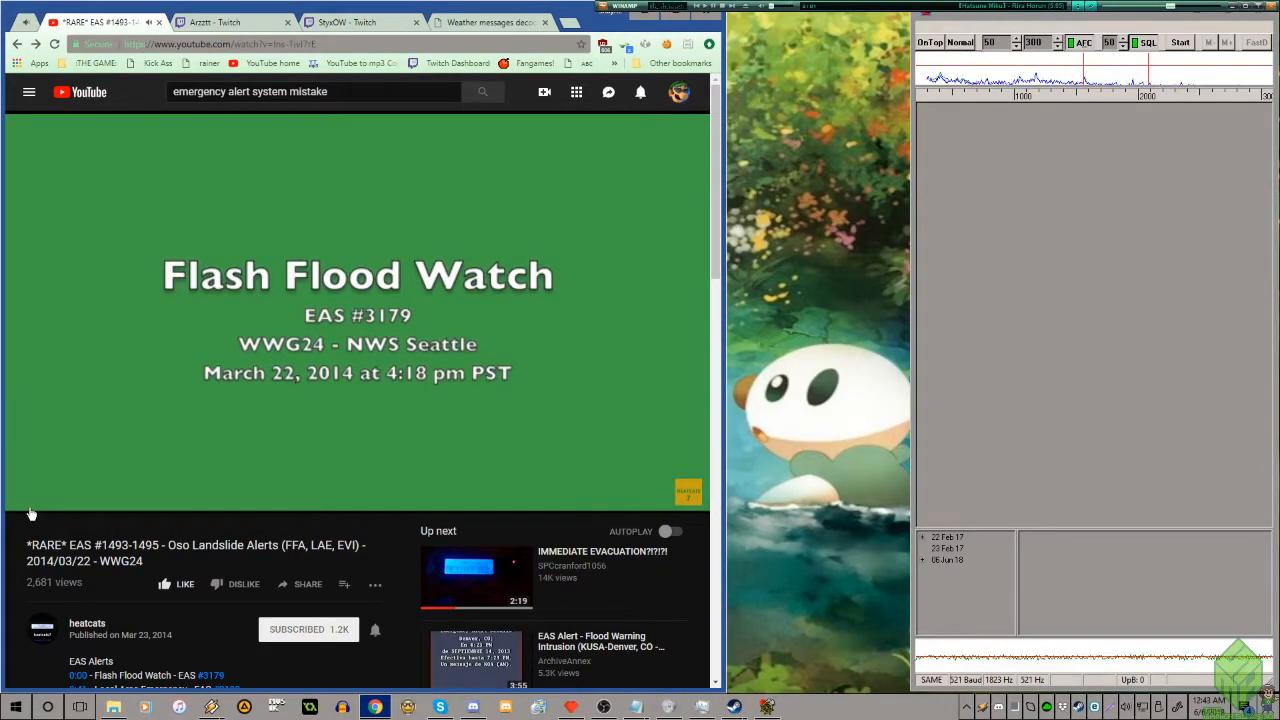
{"action": "left_click", "coordinate": [1180, 42]}
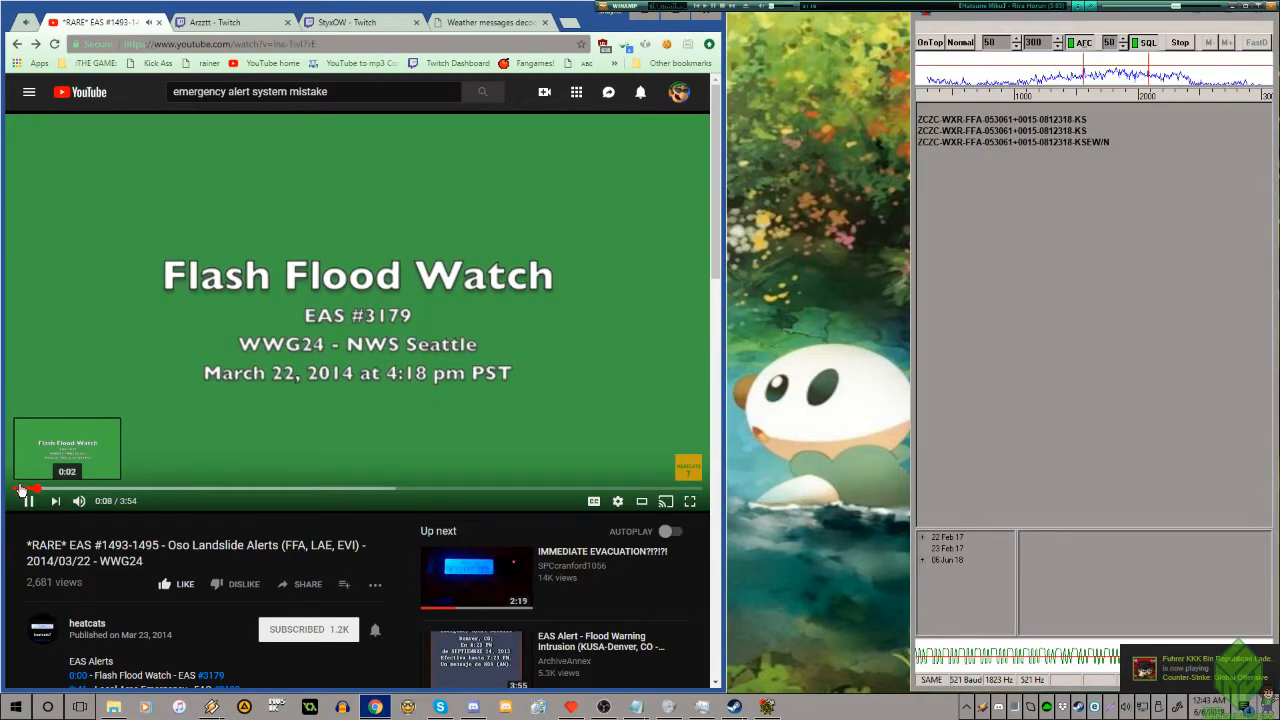
{"action": "left_click", "coordinate": [36, 488]}
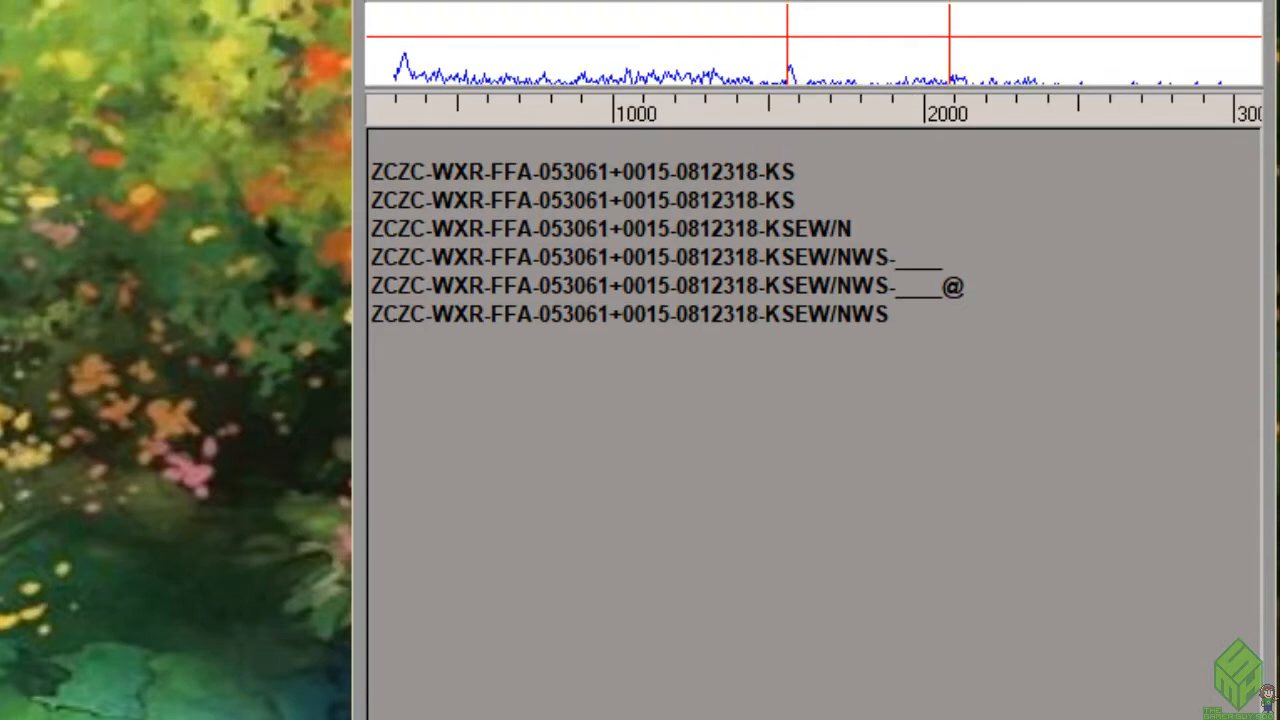
Step: Select within the decoded ZCZC-WXR-FFA lines ending KSEW/NWS in the receive window
{"action": "double_click", "coordinate": [460, 256]}
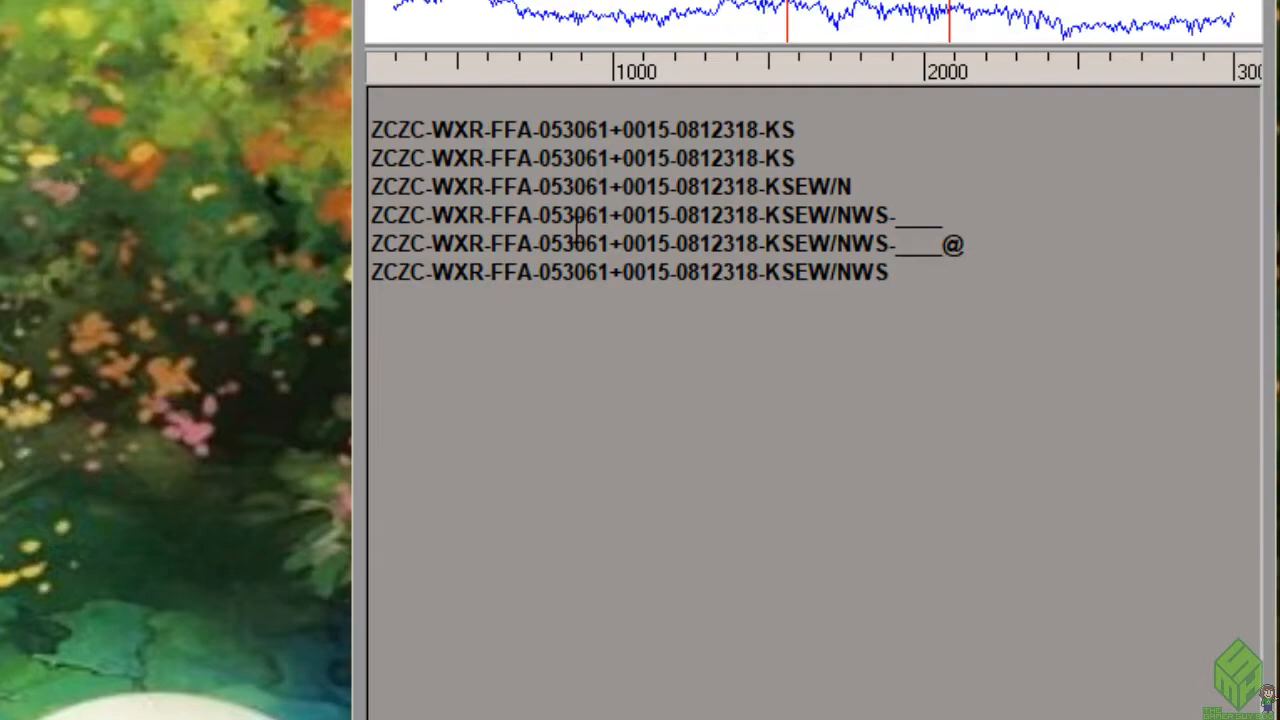
{"action": "double_click", "coordinate": [576, 188]}
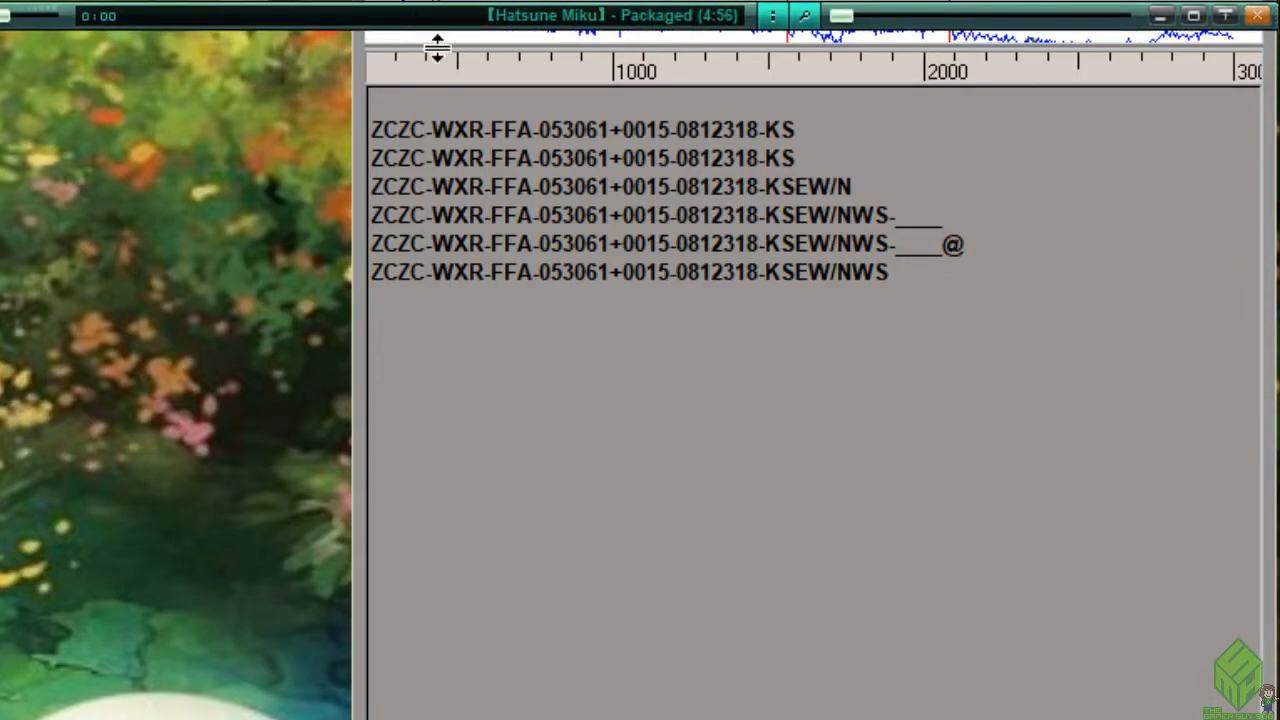
{"action": "mouse_move", "coordinate": [952, 410]}
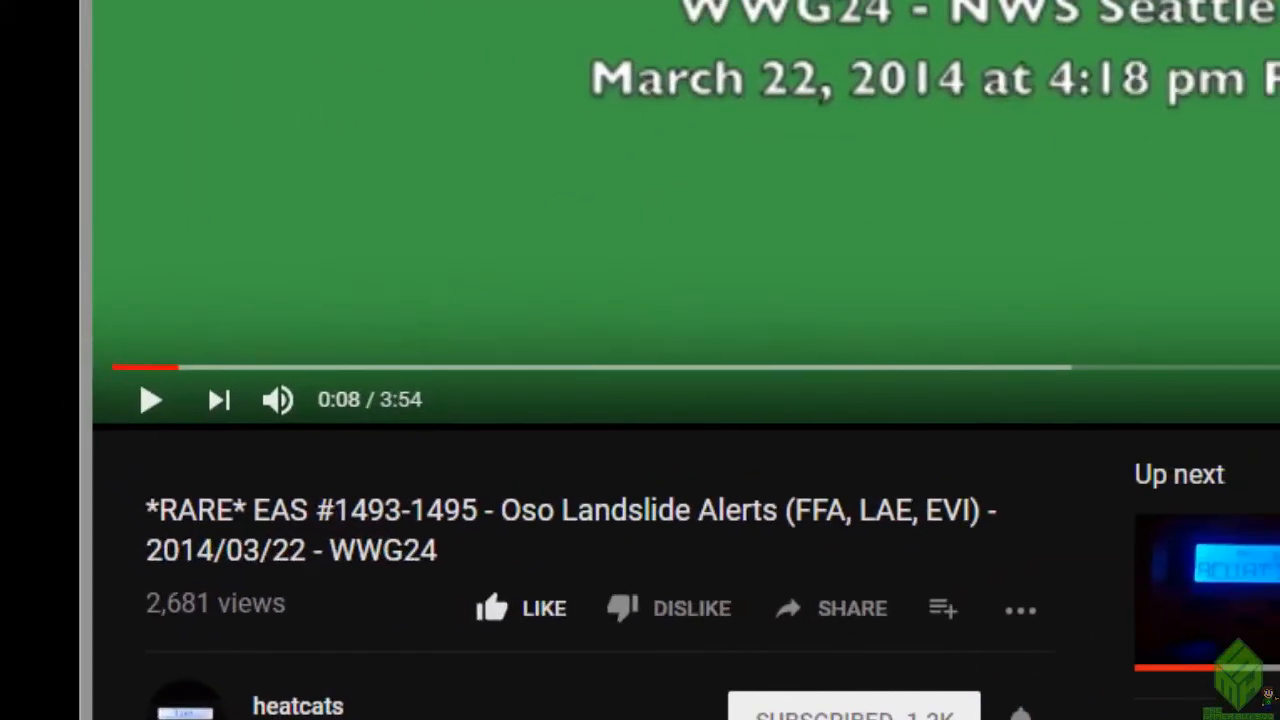
Step: Resume the video so SeaTTY decodes the ZCZC-CIV-LAE-053061 landslide header
{"action": "scroll", "scroll_direction": "down", "scroll_amount": 3}
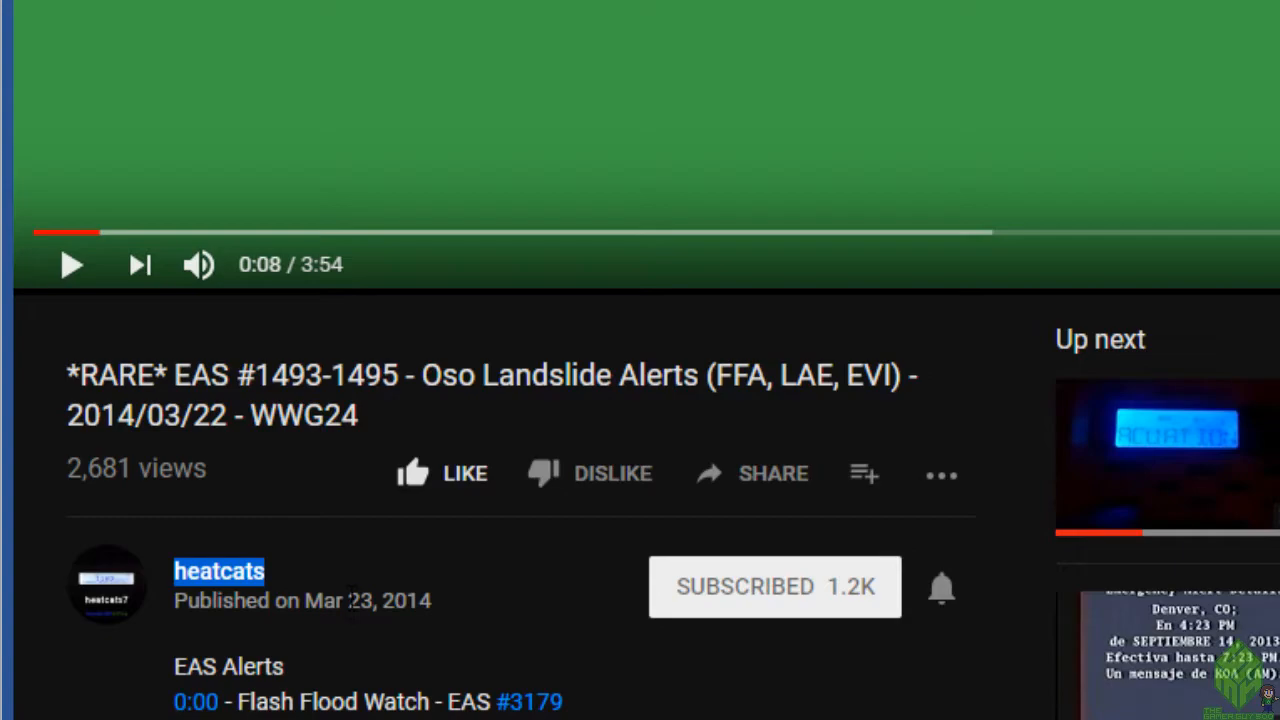
{"action": "mouse_move", "coordinate": [280, 536]}
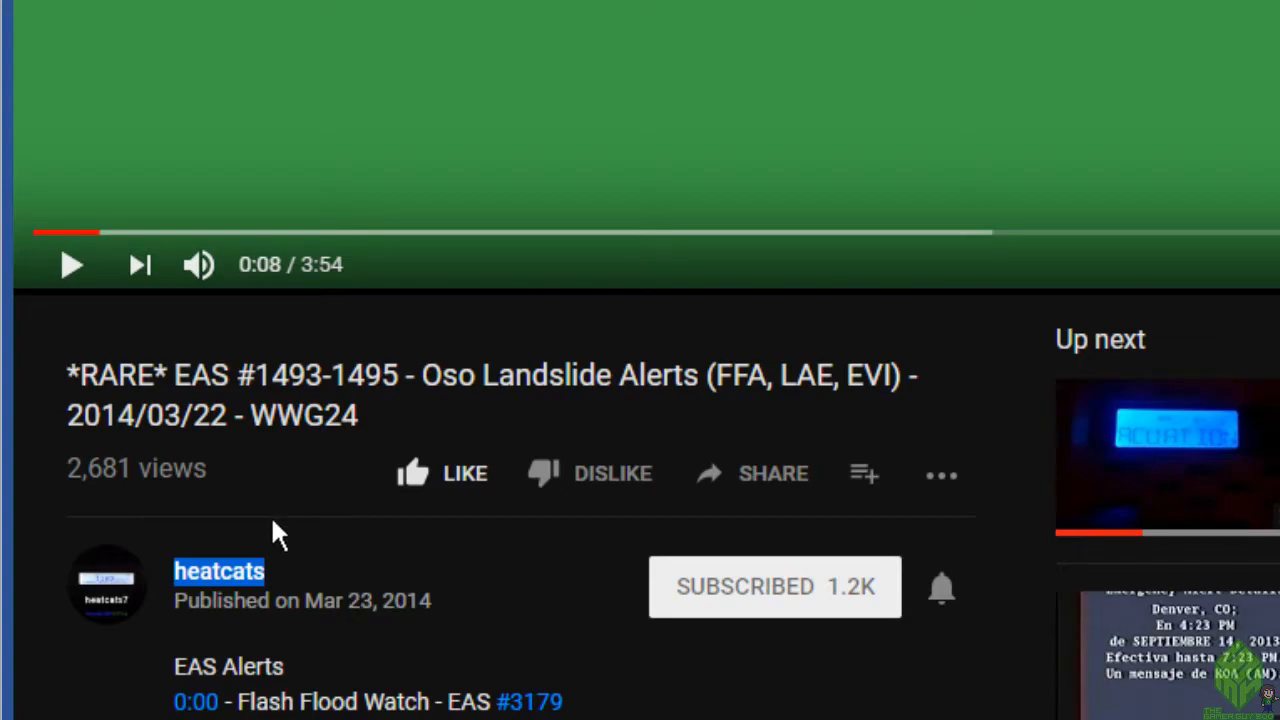
{"action": "mouse_move", "coordinate": [276, 570]}
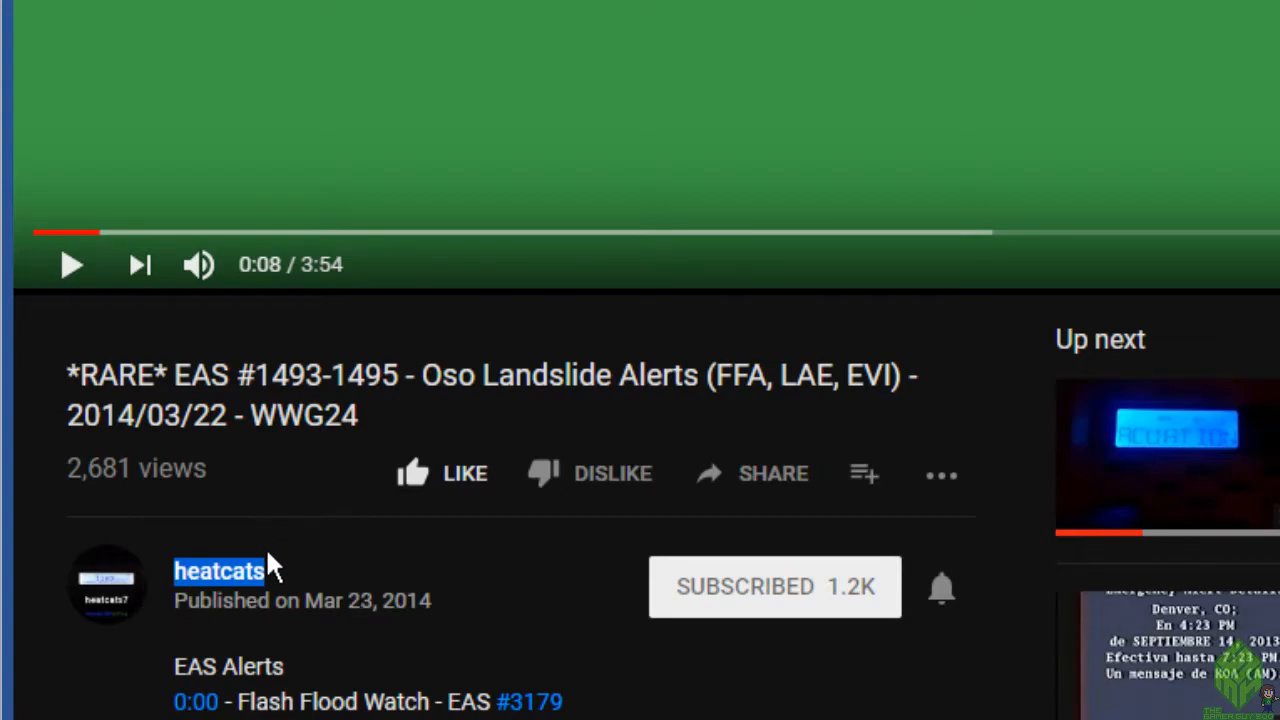
{"action": "scroll", "scroll_direction": "down", "scroll_amount": 3}
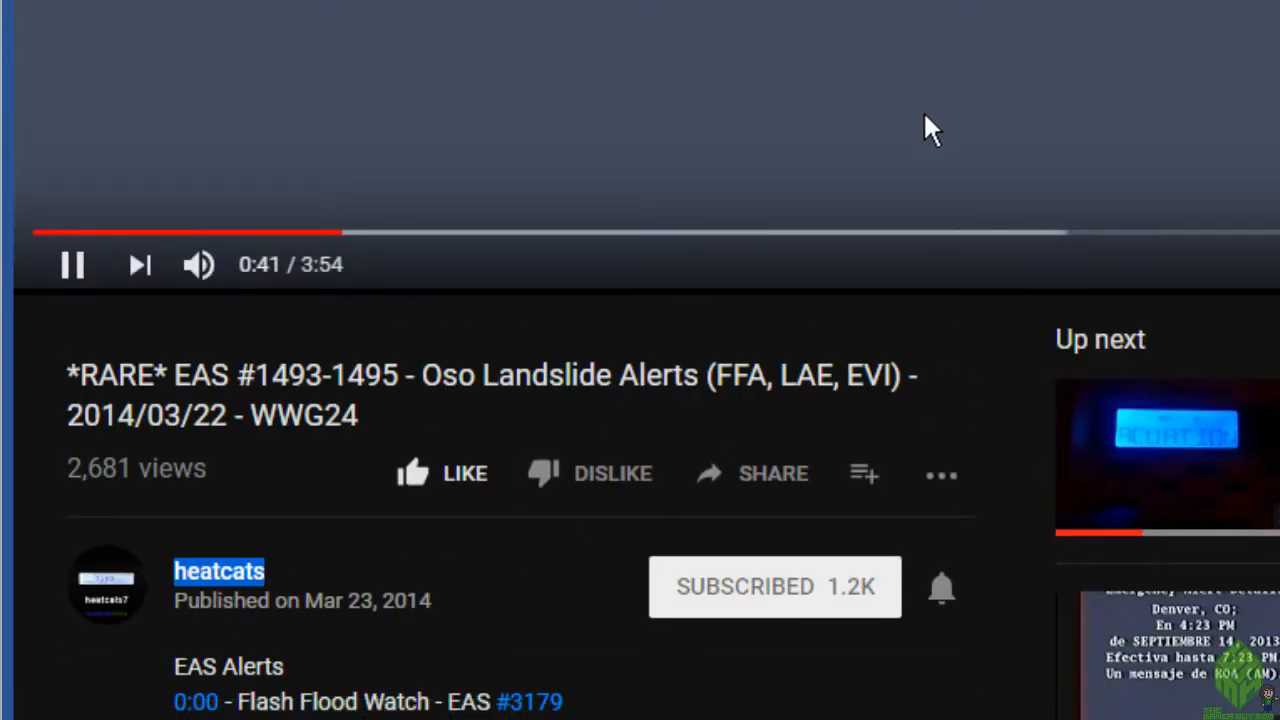
{"action": "left_click", "coordinate": [72, 264]}
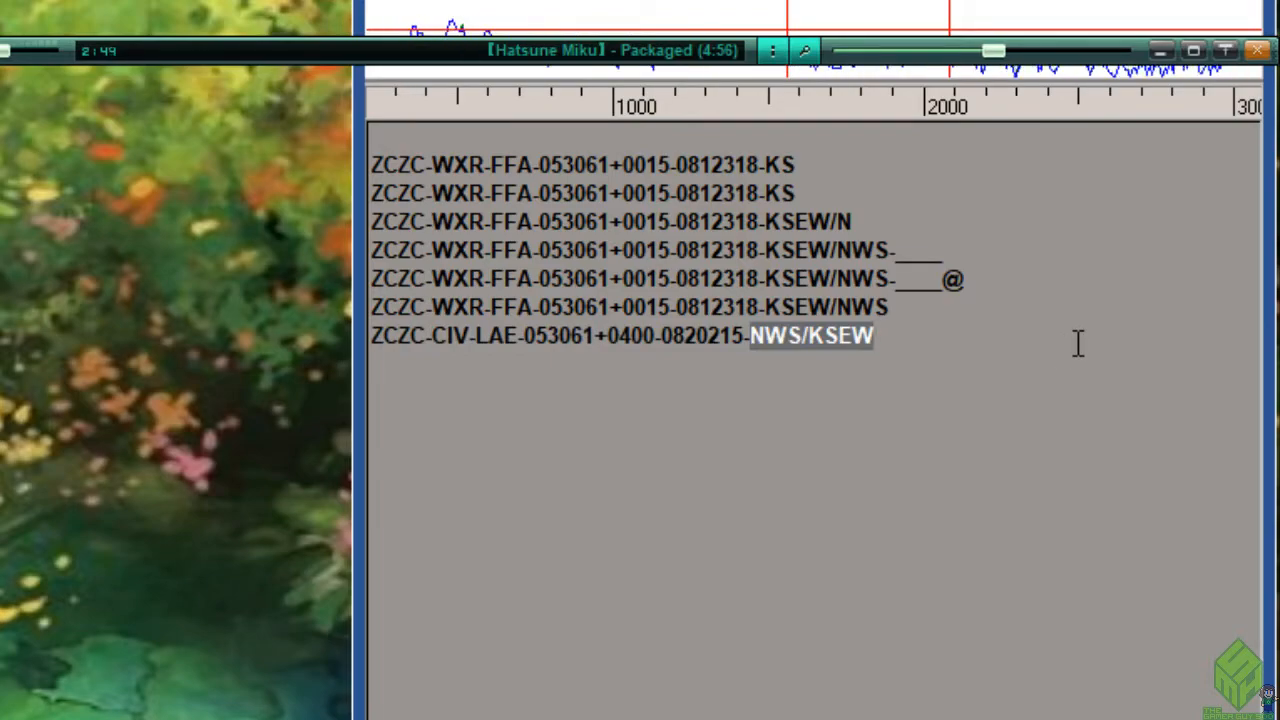
{"action": "mouse_move", "coordinate": [926, 364]}
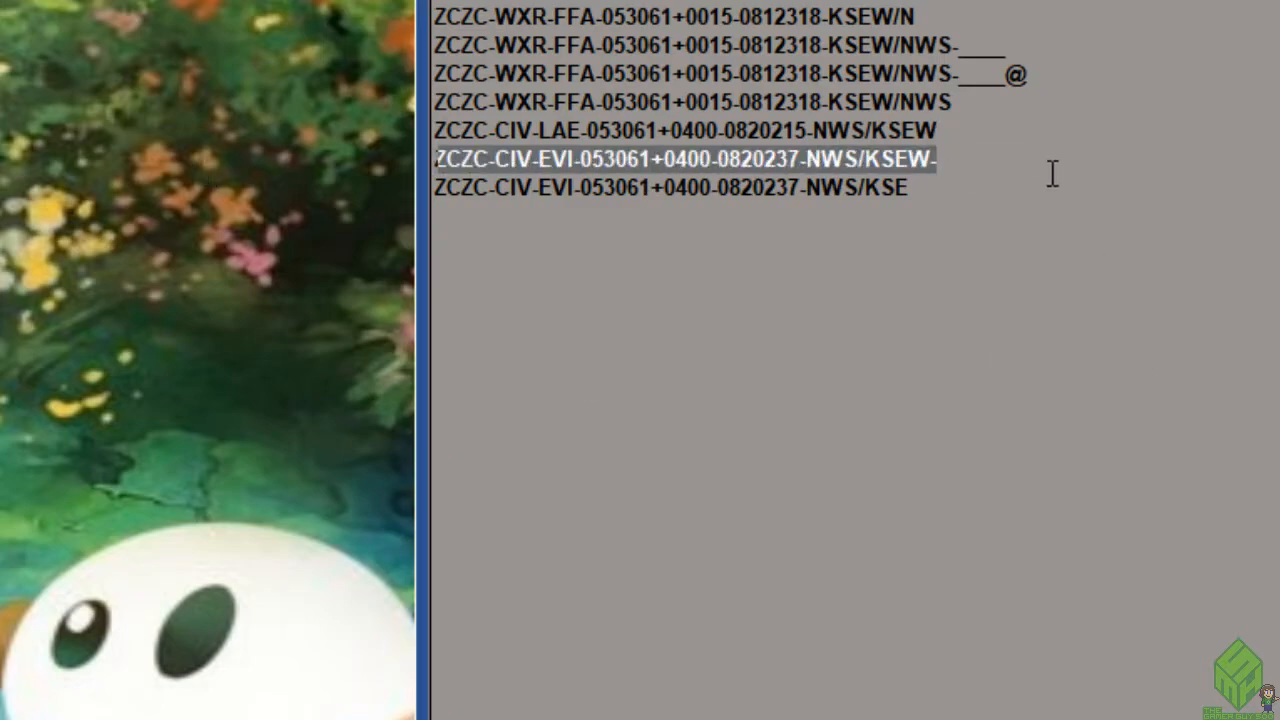
Step: Focus the receive window showing the new ZCZC-CIV-EVI headers for 053061
{"action": "left_click", "coordinate": [932, 160]}
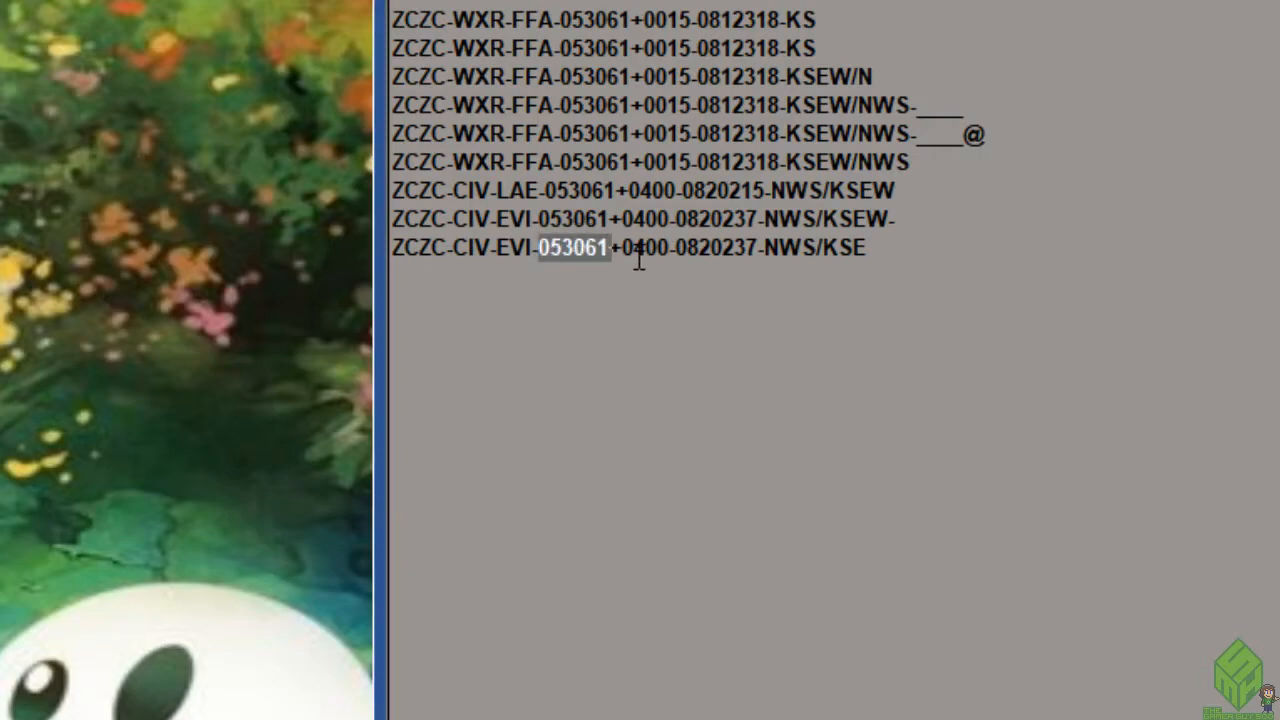
{"action": "double_click", "coordinate": [646, 248]}
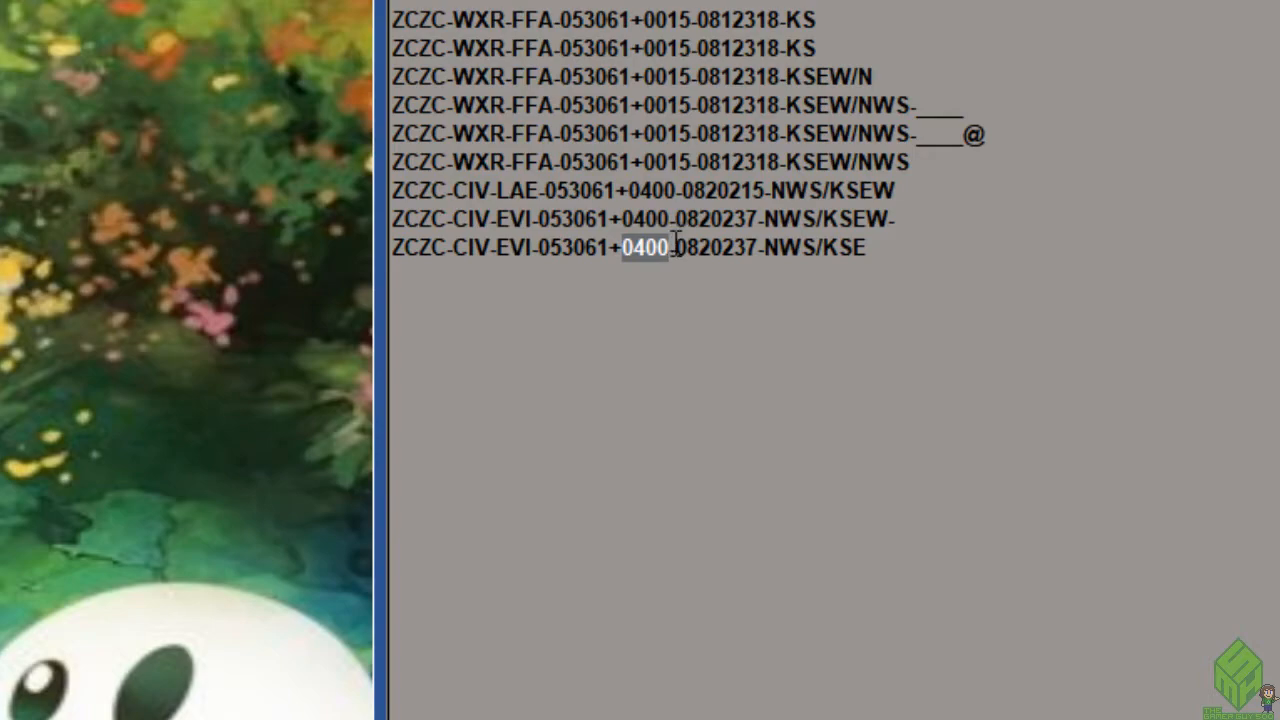
{"action": "double_click", "coordinate": [712, 248]}
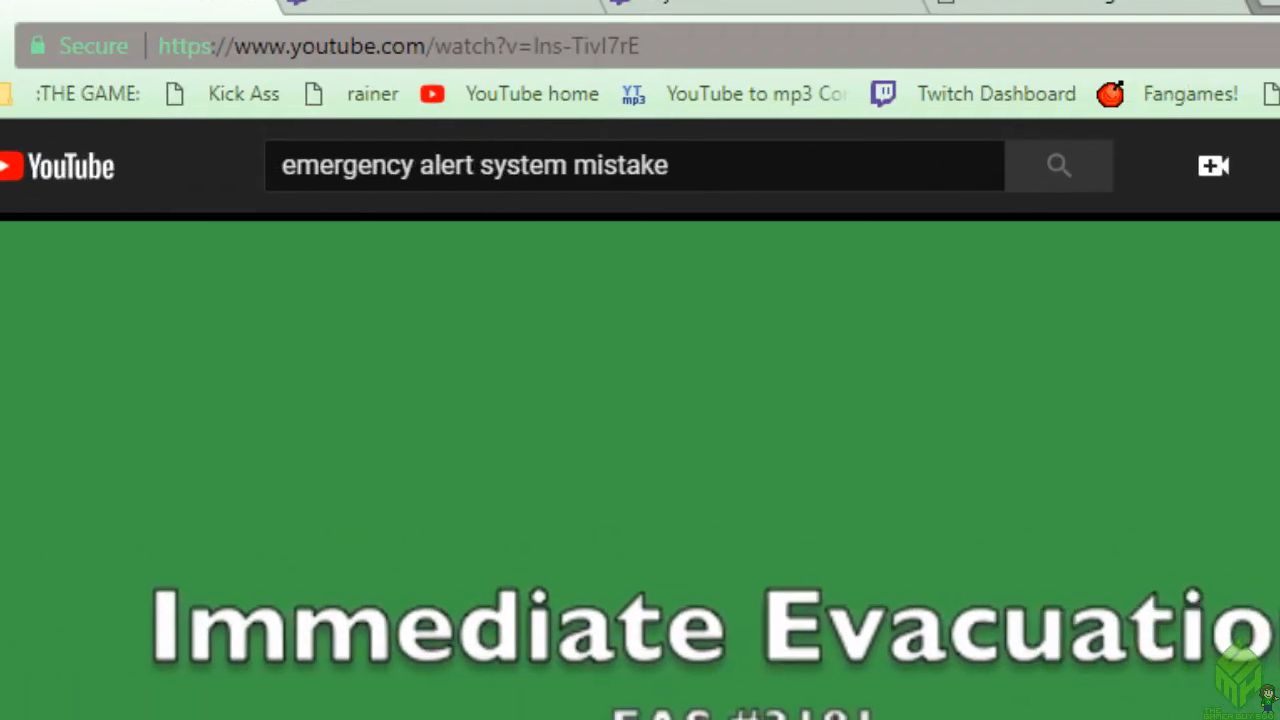
Step: Start playback of the Immediate Evacuation alert video in YouTube
{"action": "left_click", "coordinate": [1058, 164]}
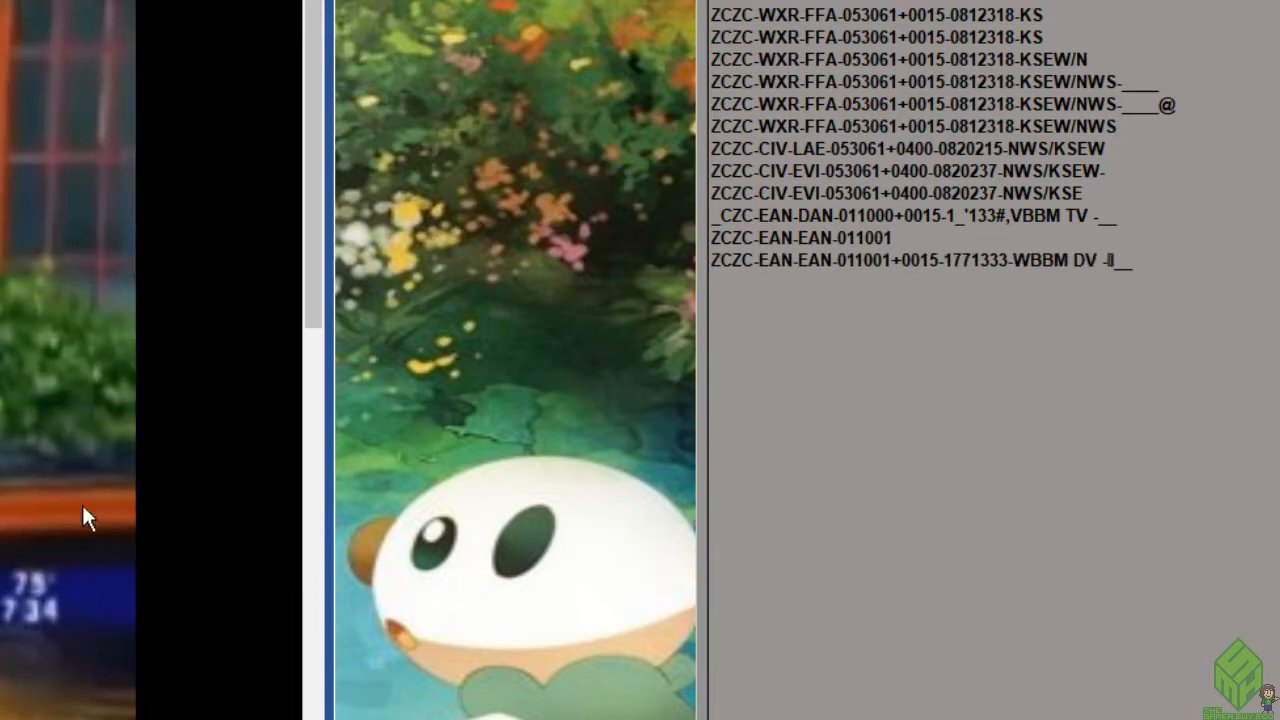
{"action": "mouse_move", "coordinate": [768, 264]}
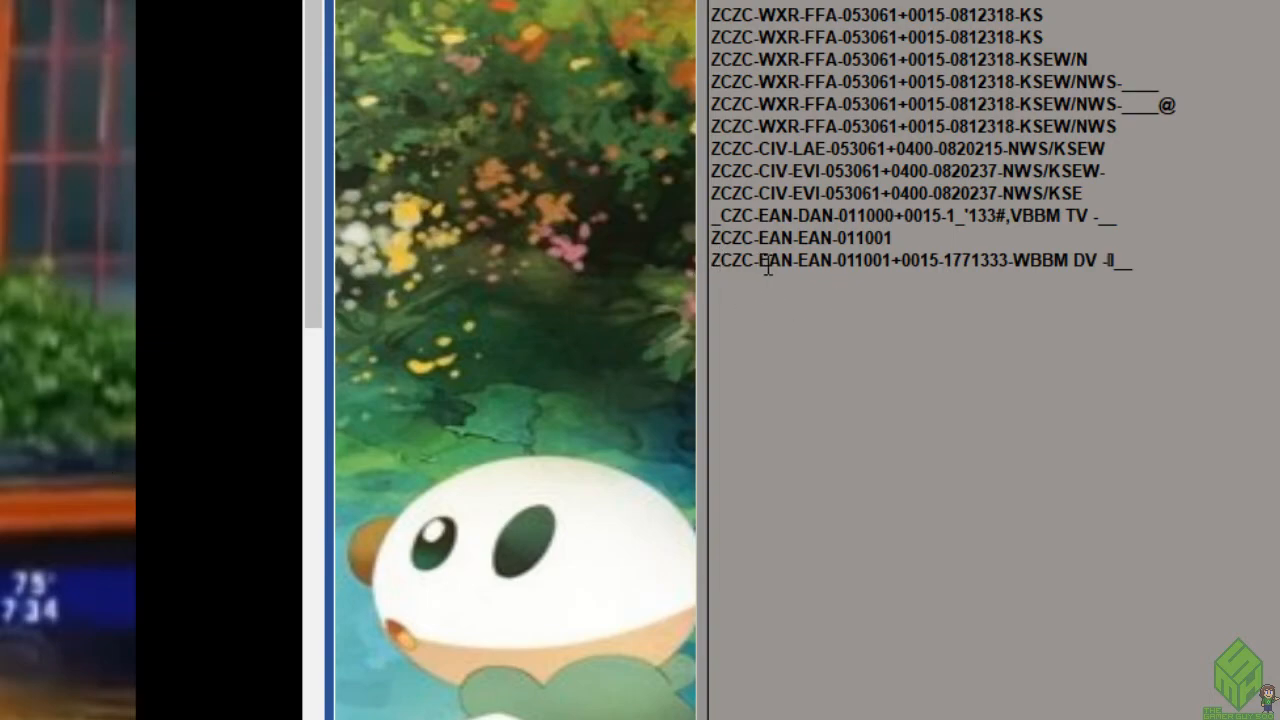
Step: Highlight the EAN event code and WBBM station fields in the new ZCZC-EAN-EAN-011001 header, then clear the highlight
{"action": "double_click", "coordinate": [772, 260]}
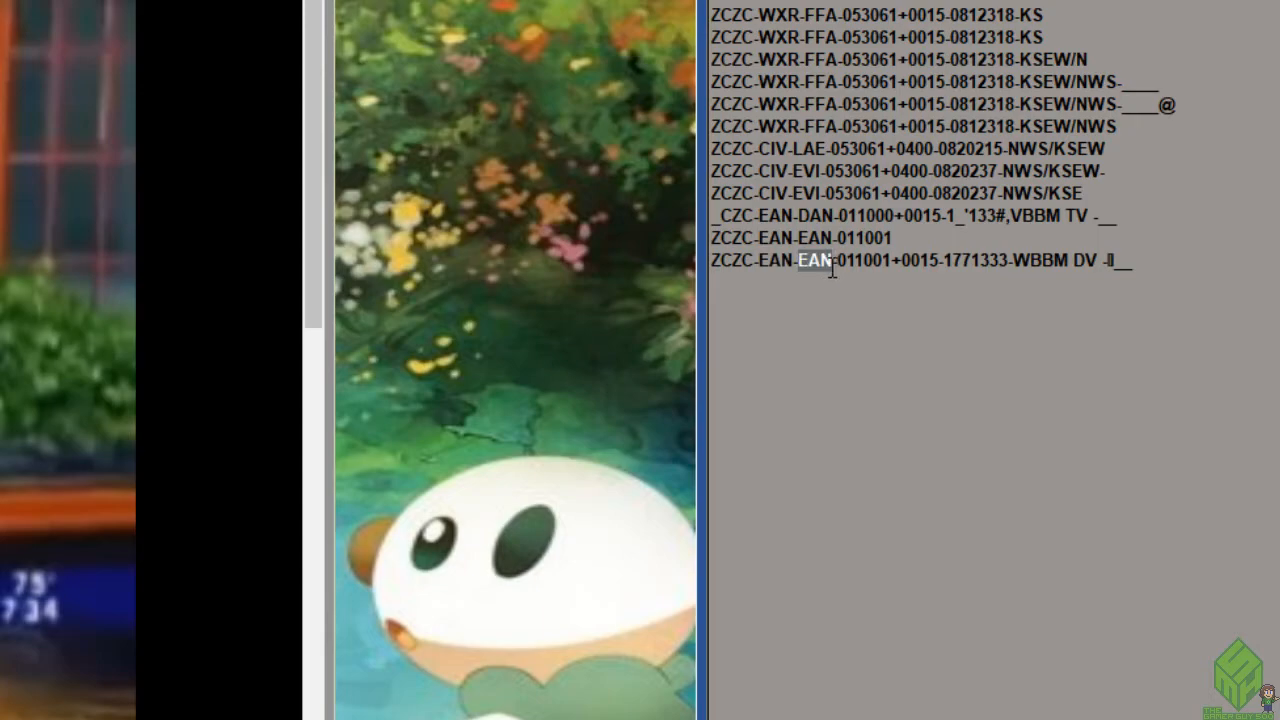
{"action": "double_click", "coordinate": [864, 260]}
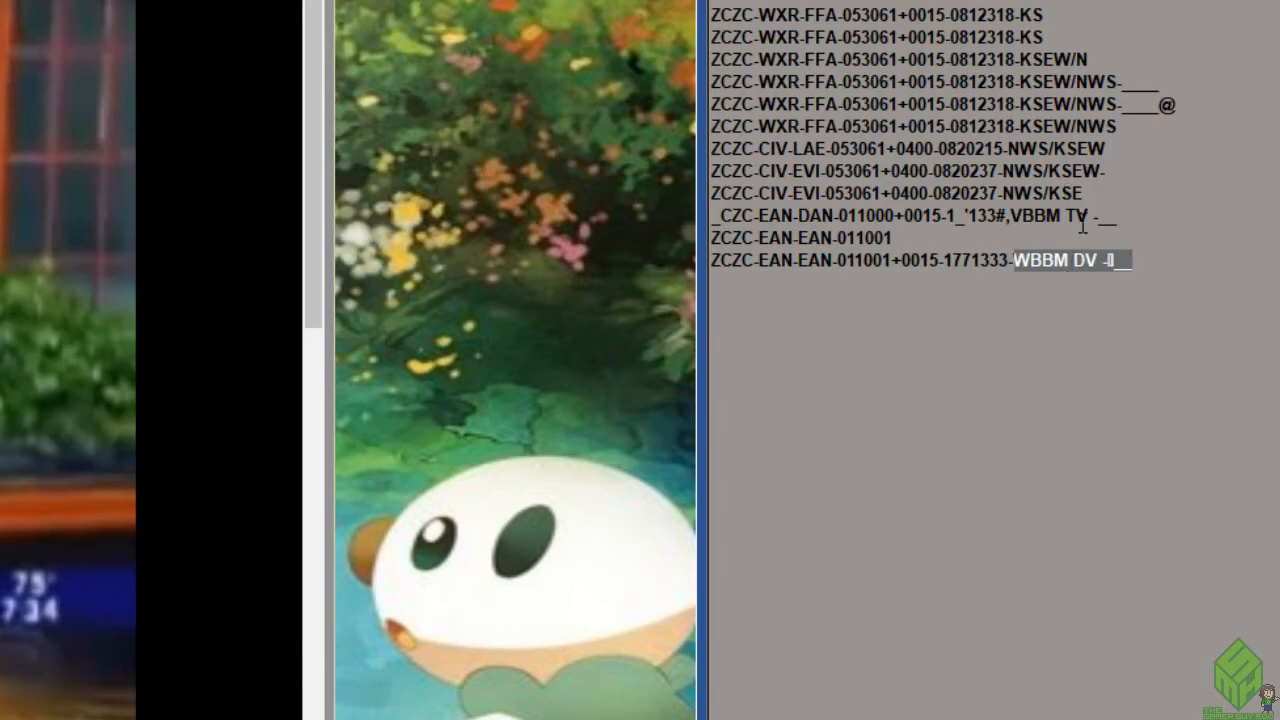
{"action": "left_click", "coordinate": [1100, 288]}
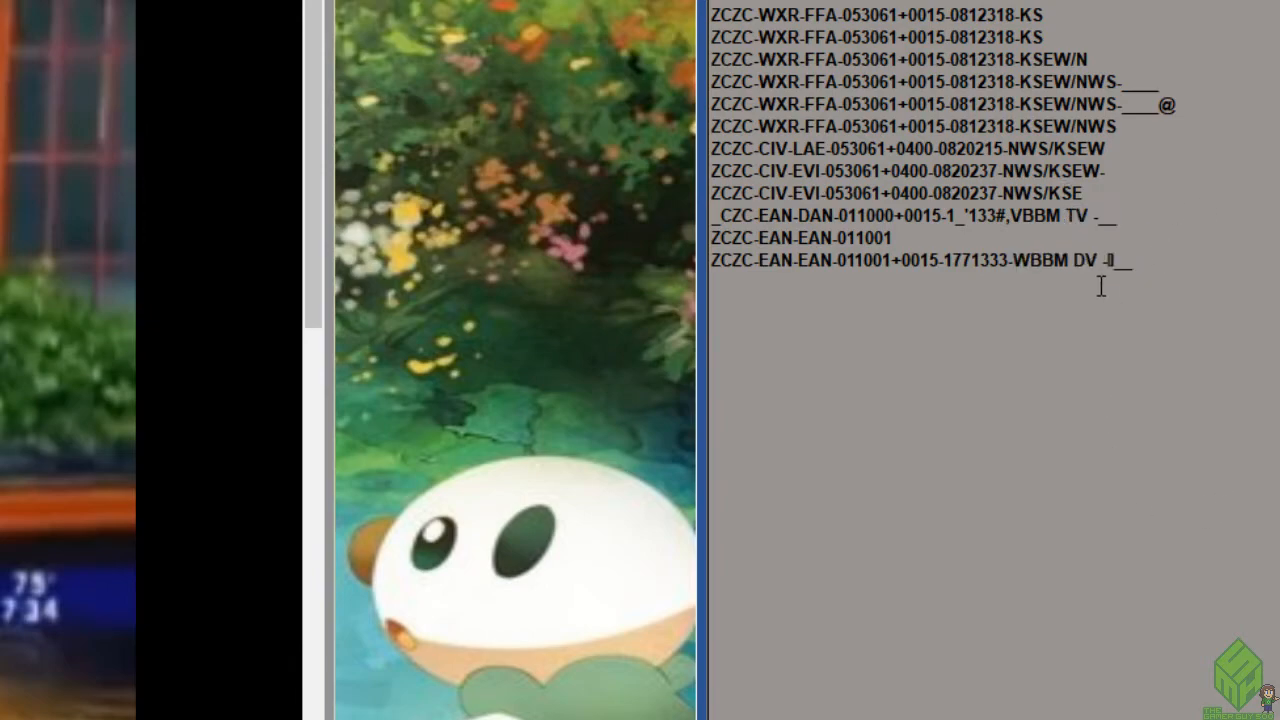